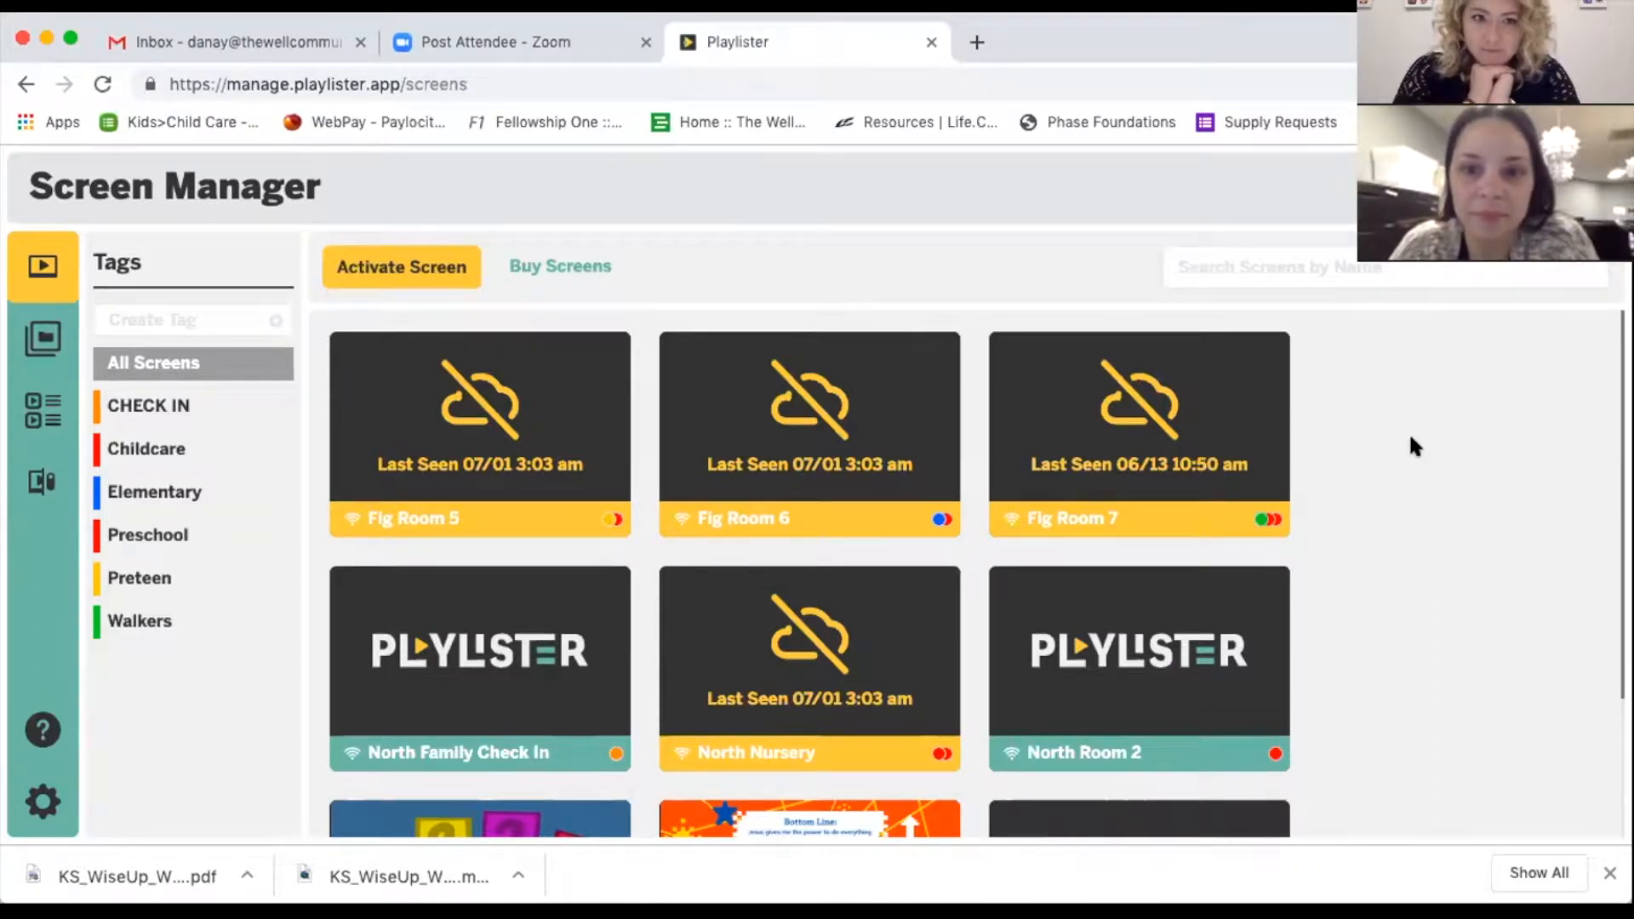
{"action": "mouse_move", "coordinate": [1238, 477]}
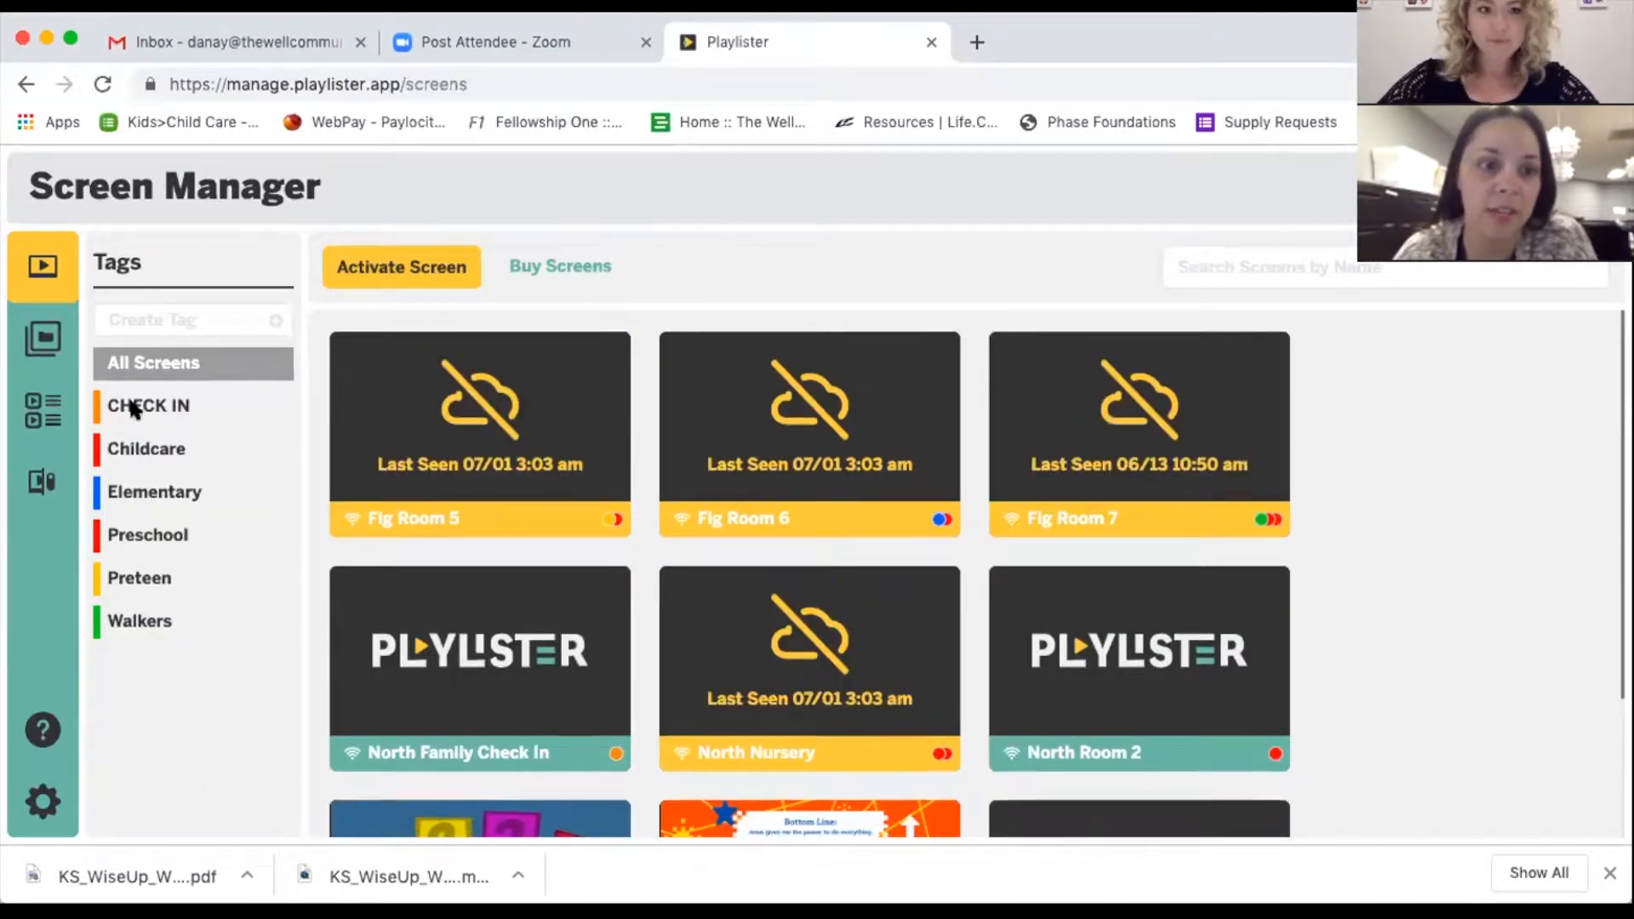
{"action": "mouse_move", "coordinate": [177, 509]}
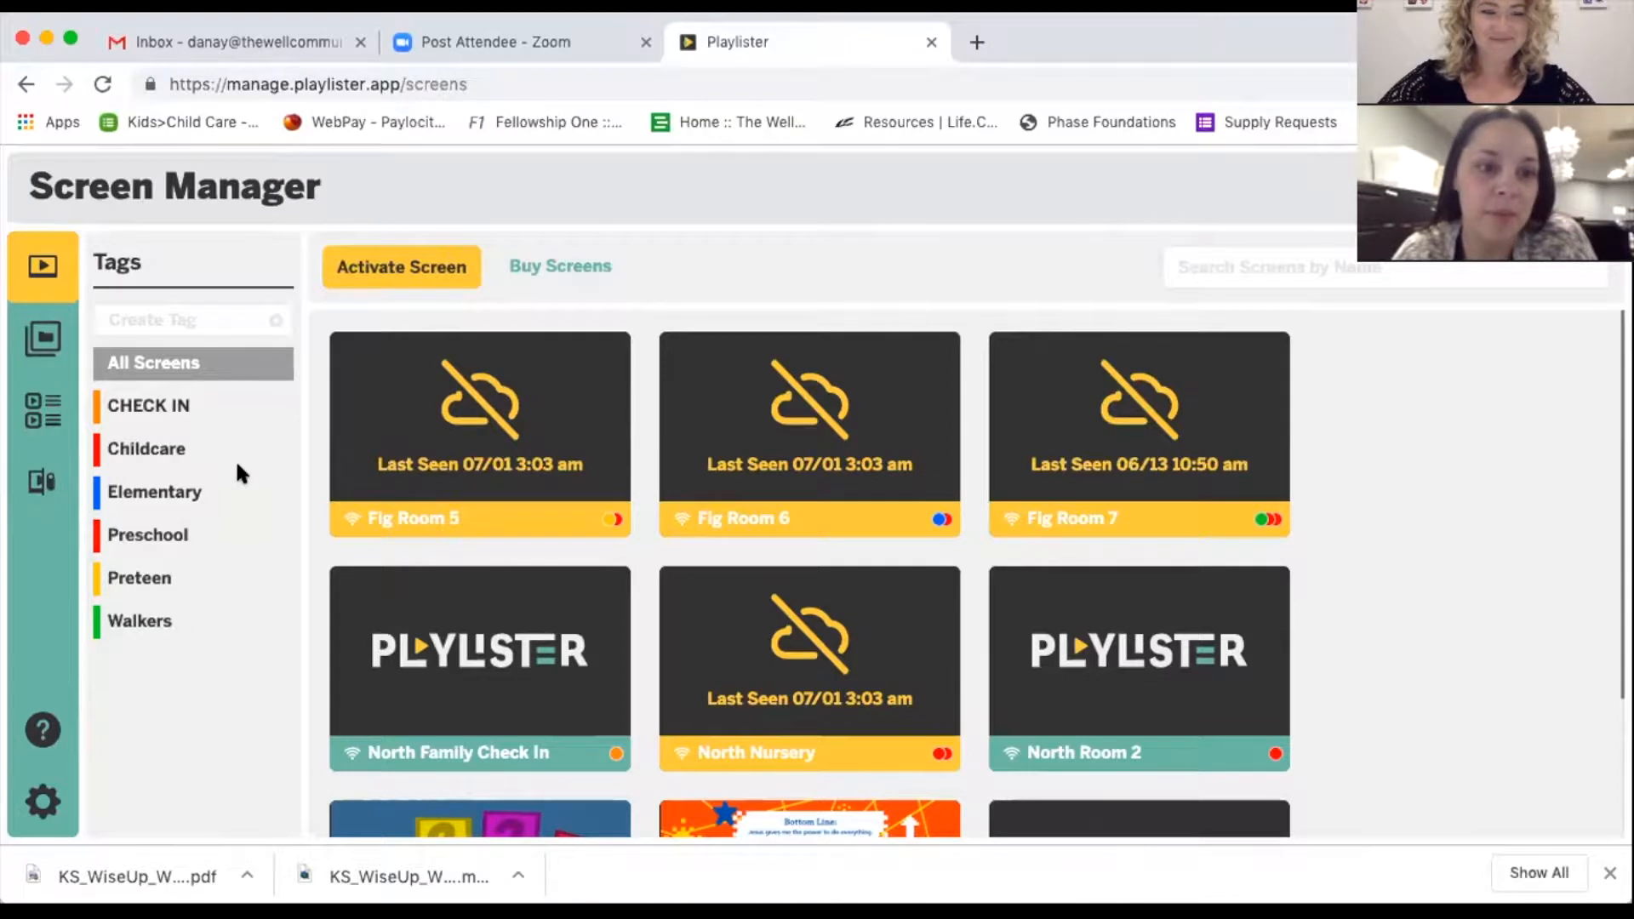
{"action": "mouse_move", "coordinate": [176, 573]}
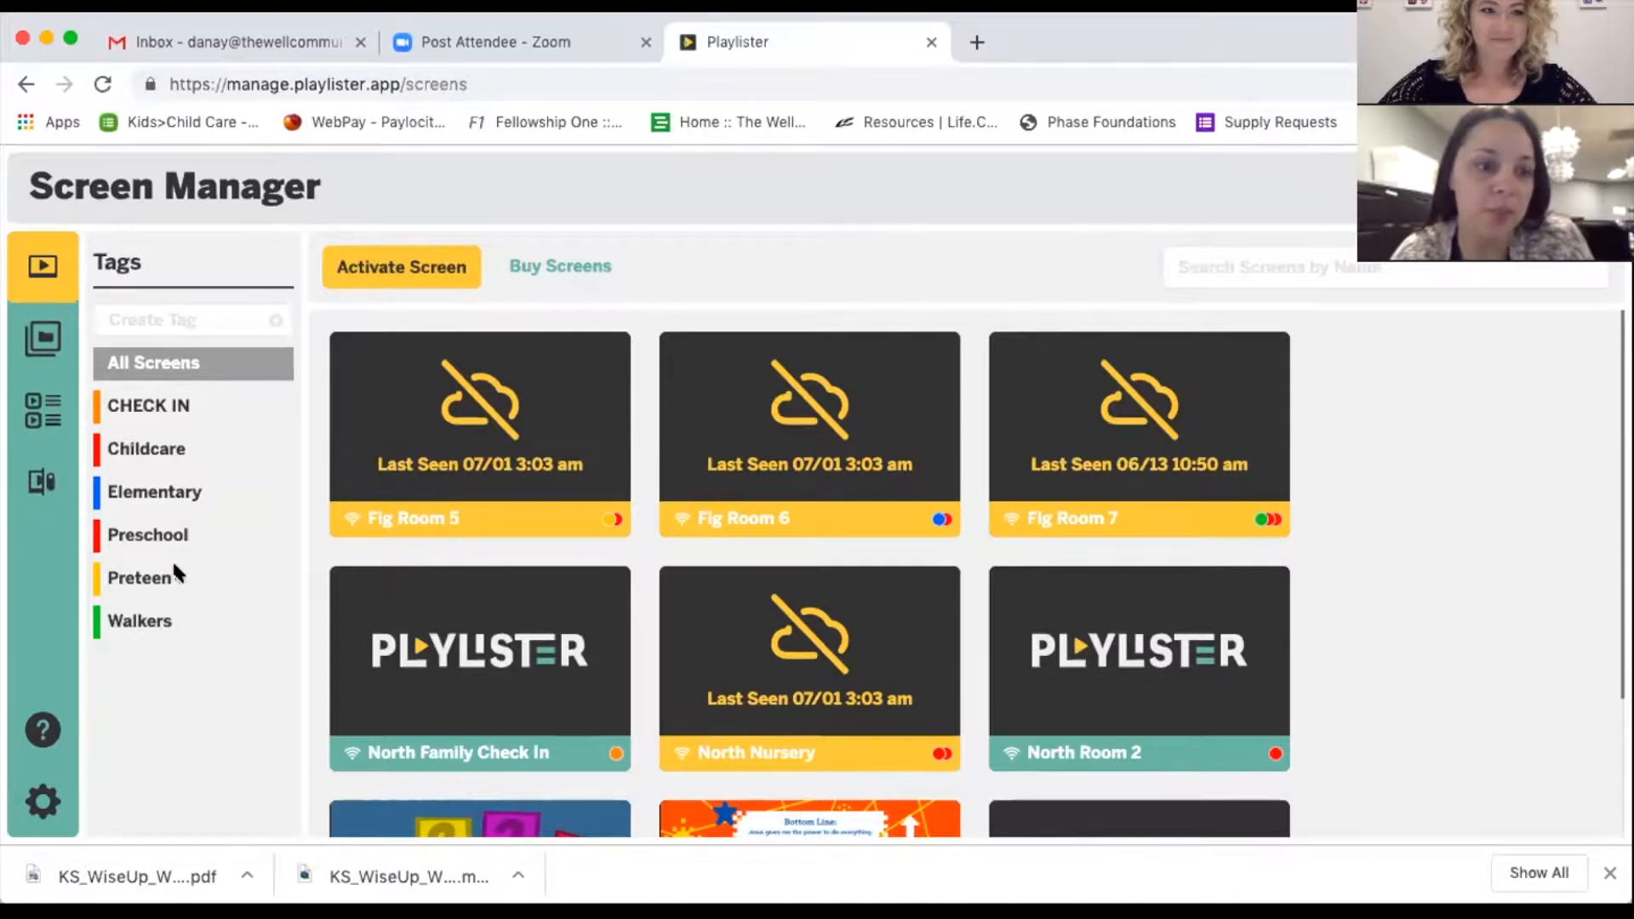
{"action": "mouse_move", "coordinate": [235, 630]}
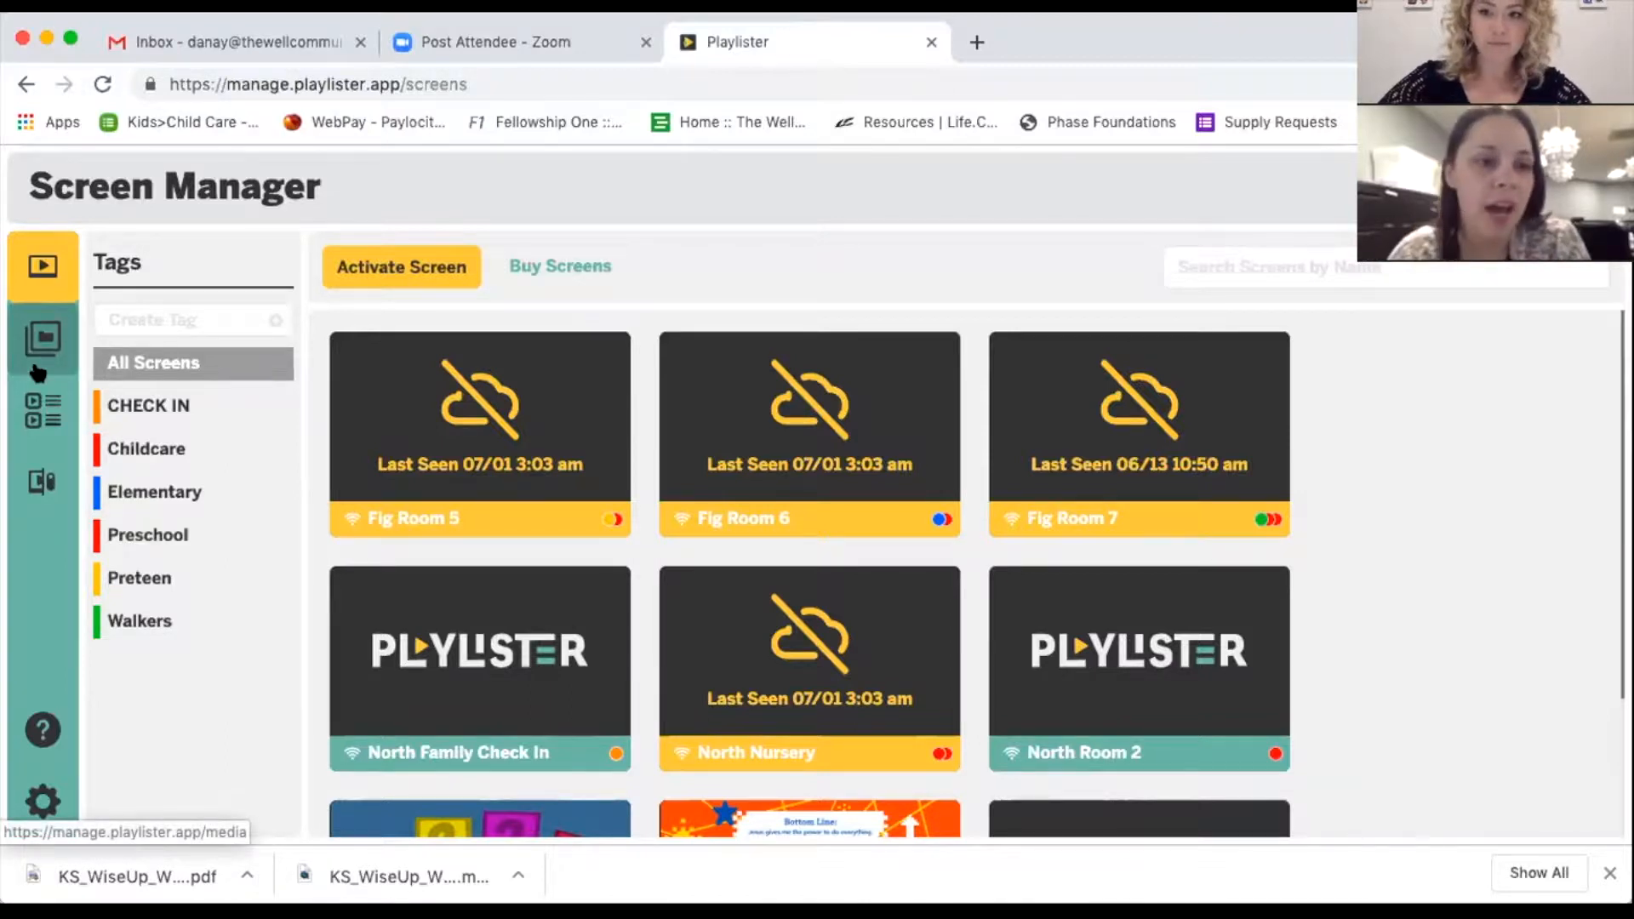
Go to Playlists and open the CC PS 7/1 Childcare playlist for July 1–6 2019.
{"action": "left_click", "coordinate": [42, 337]}
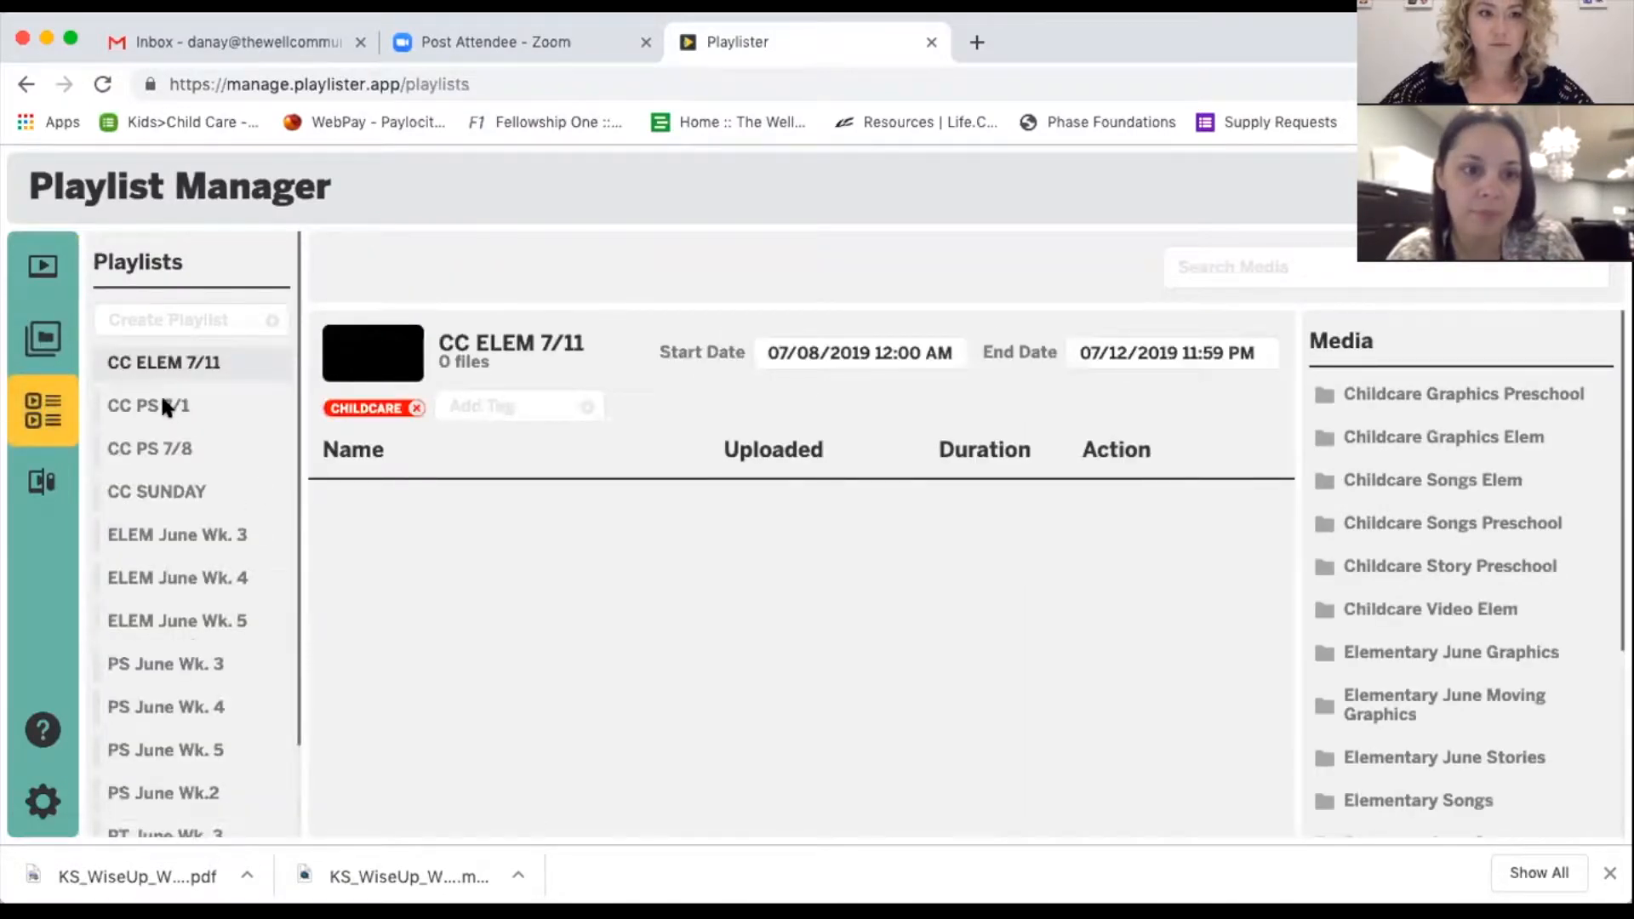
{"action": "scroll", "scroll_direction": "down", "scroll_amount": 3}
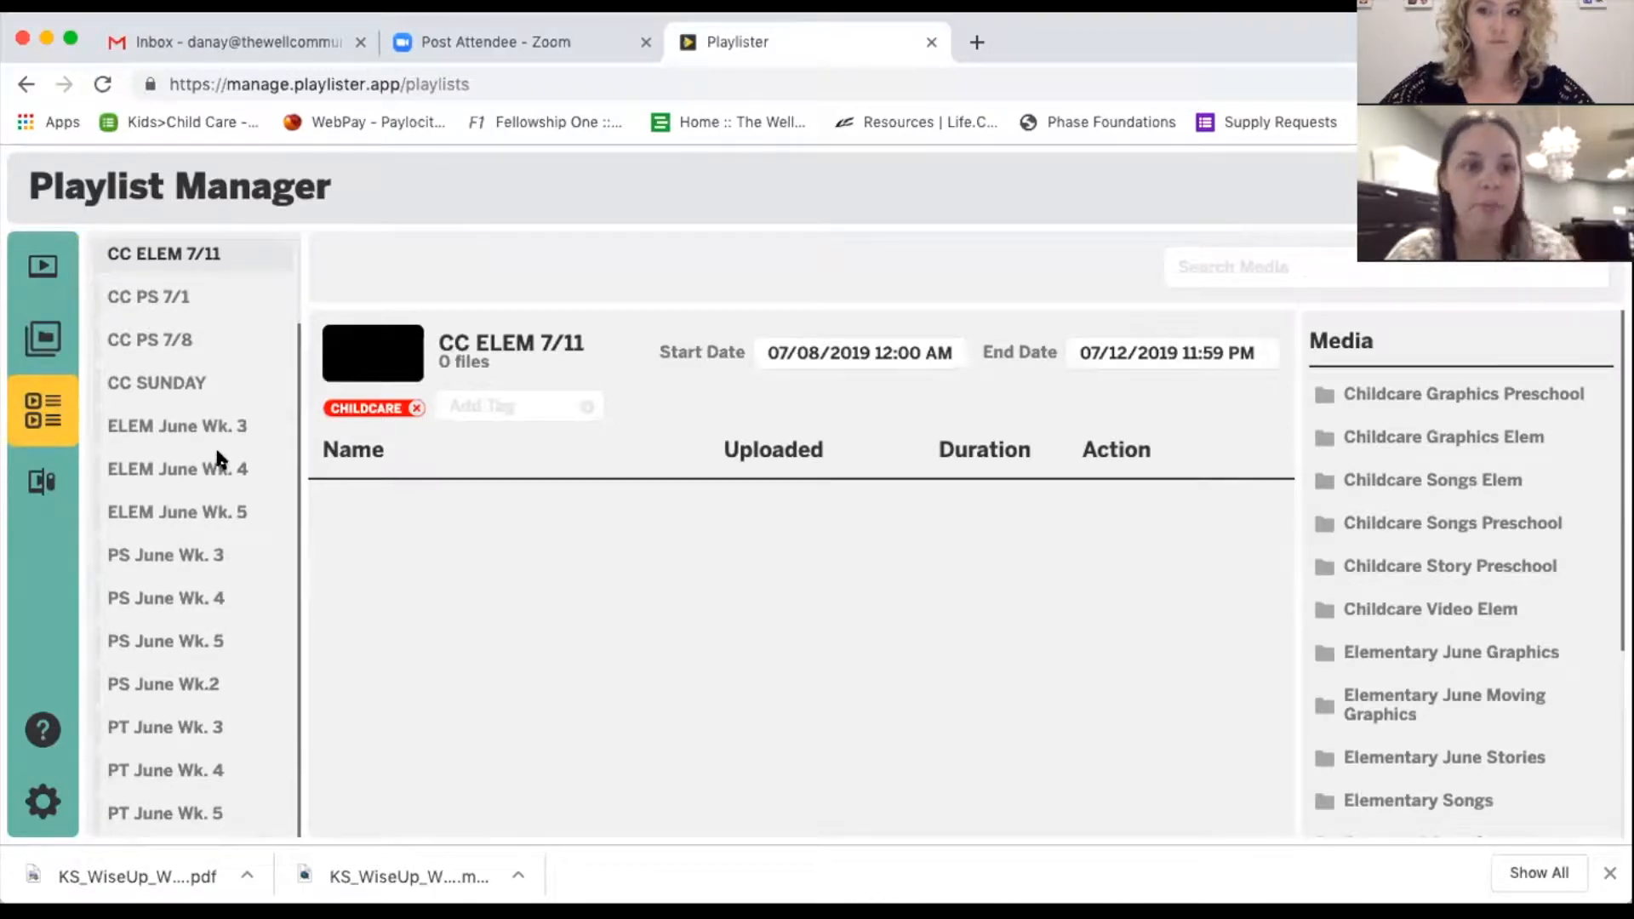
{"action": "mouse_move", "coordinate": [219, 684]}
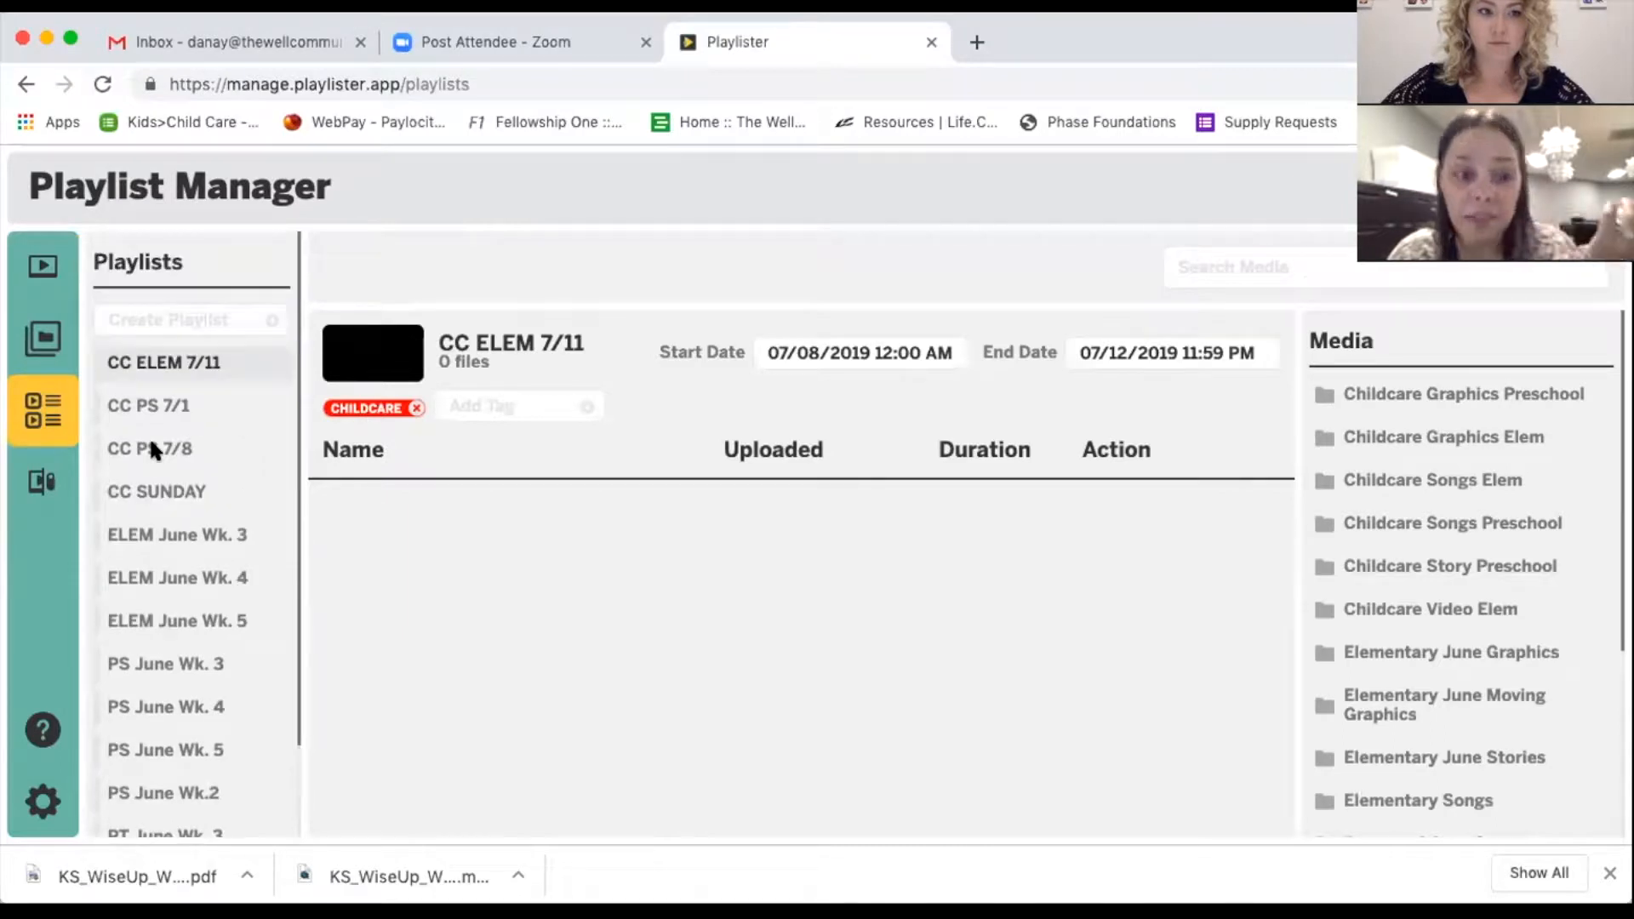
{"action": "left_click", "coordinate": [148, 405]}
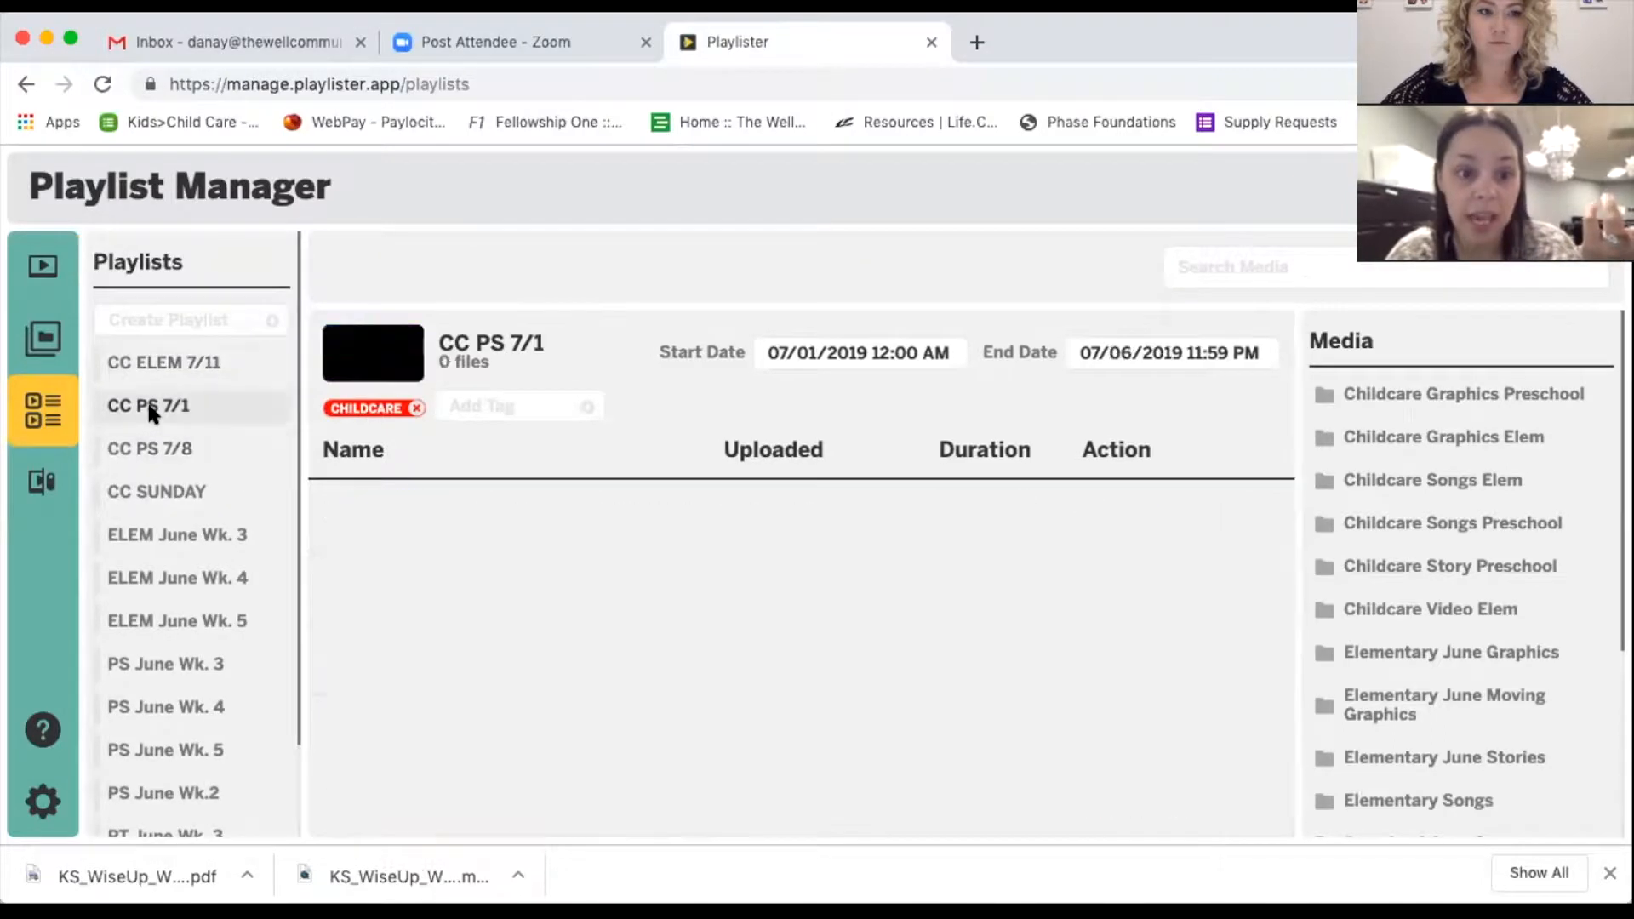
Load CC PS 7/1's 11 files and scroll through them.
{"action": "left_click", "coordinate": [147, 405]}
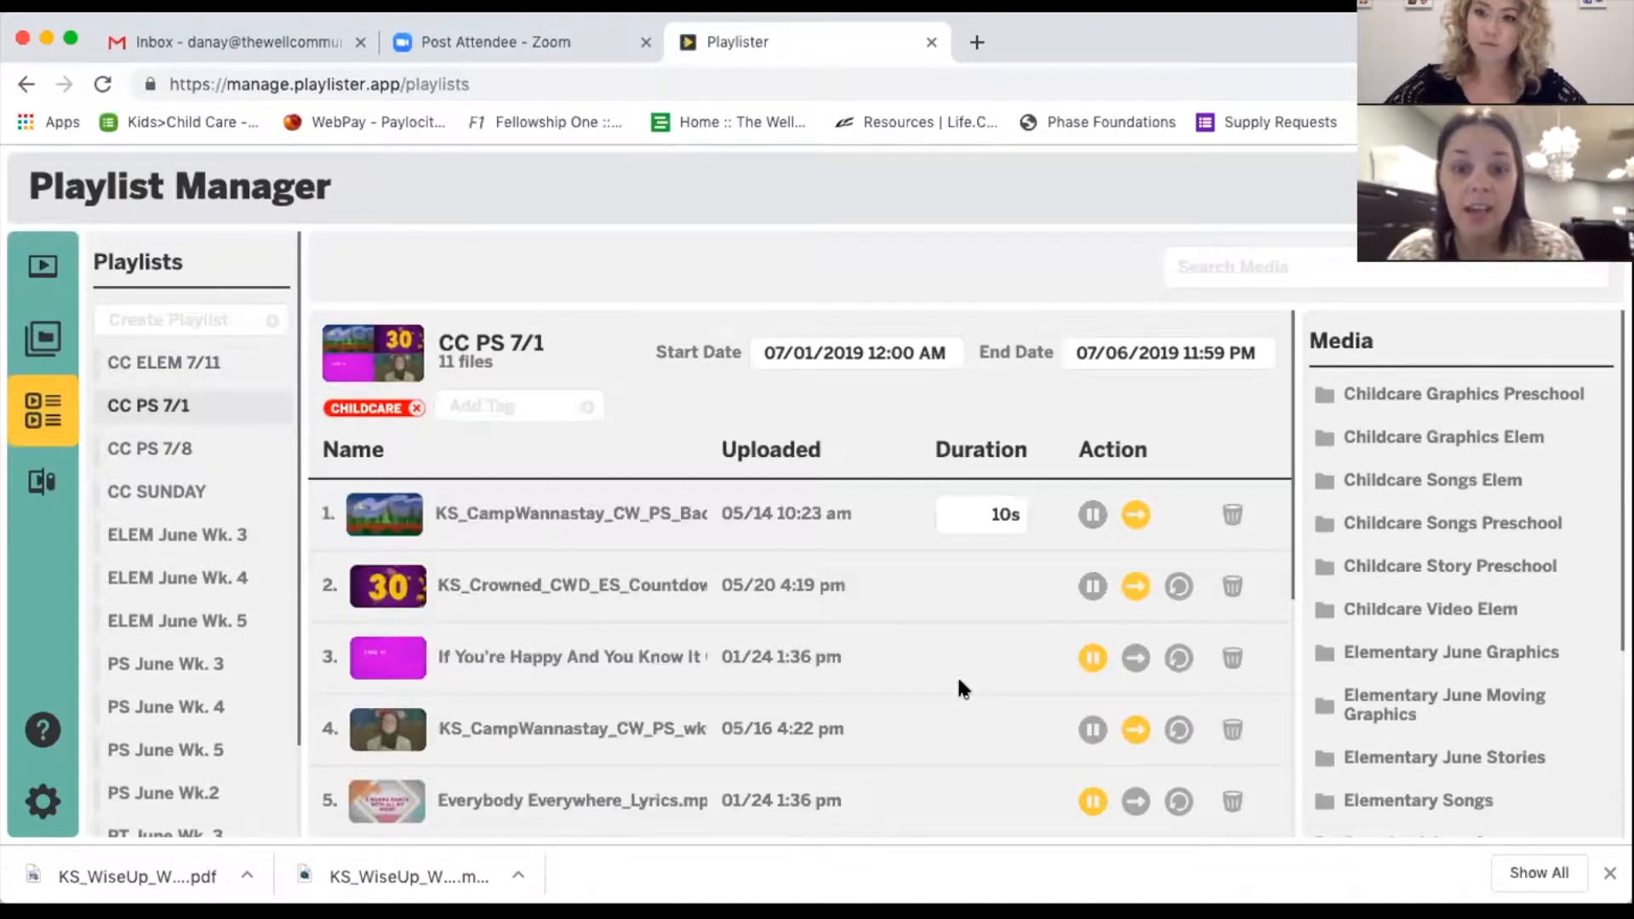
{"action": "scroll", "scroll_direction": "down", "scroll_amount": 3}
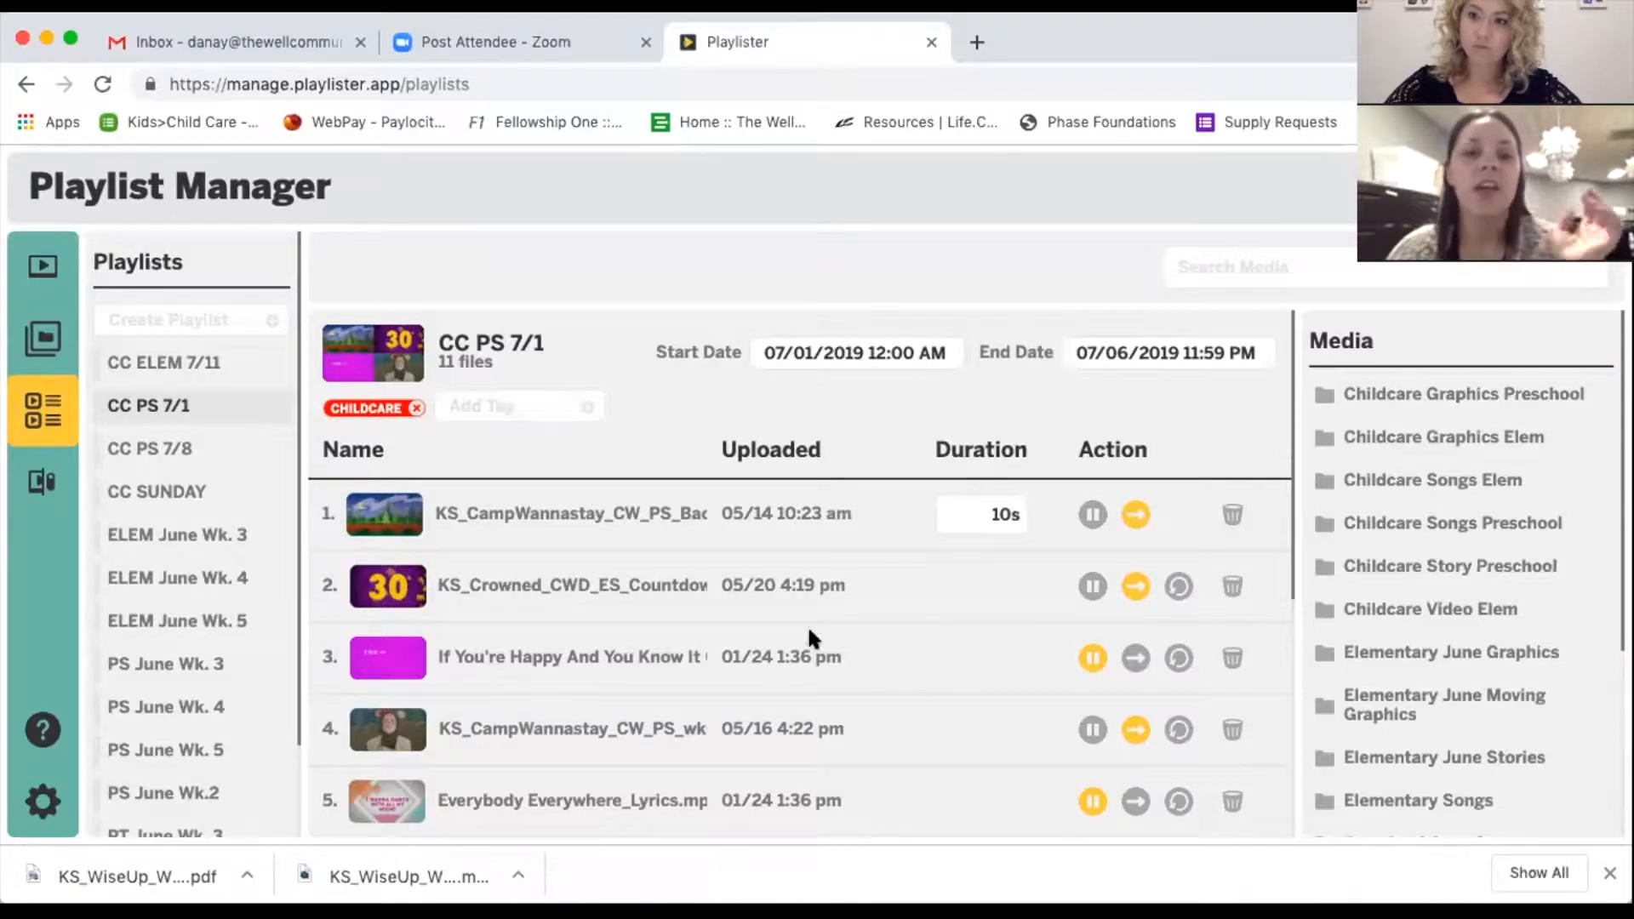
{"action": "scroll", "scroll_direction": "down", "scroll_amount": 3}
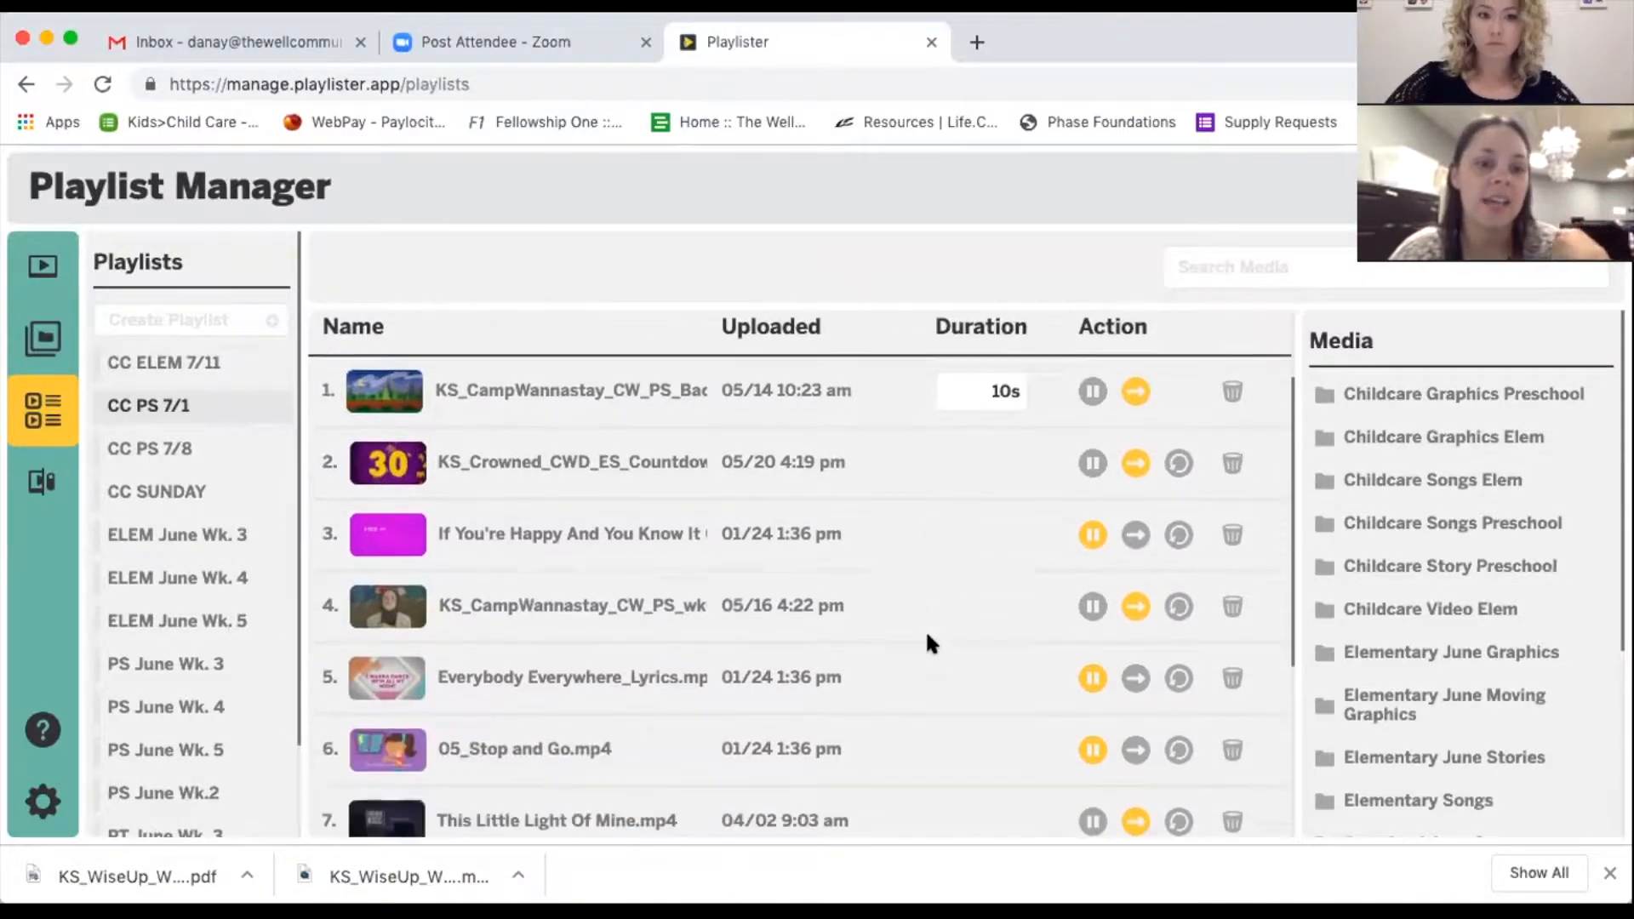
{"action": "scroll", "scroll_direction": "down", "scroll_amount": 3}
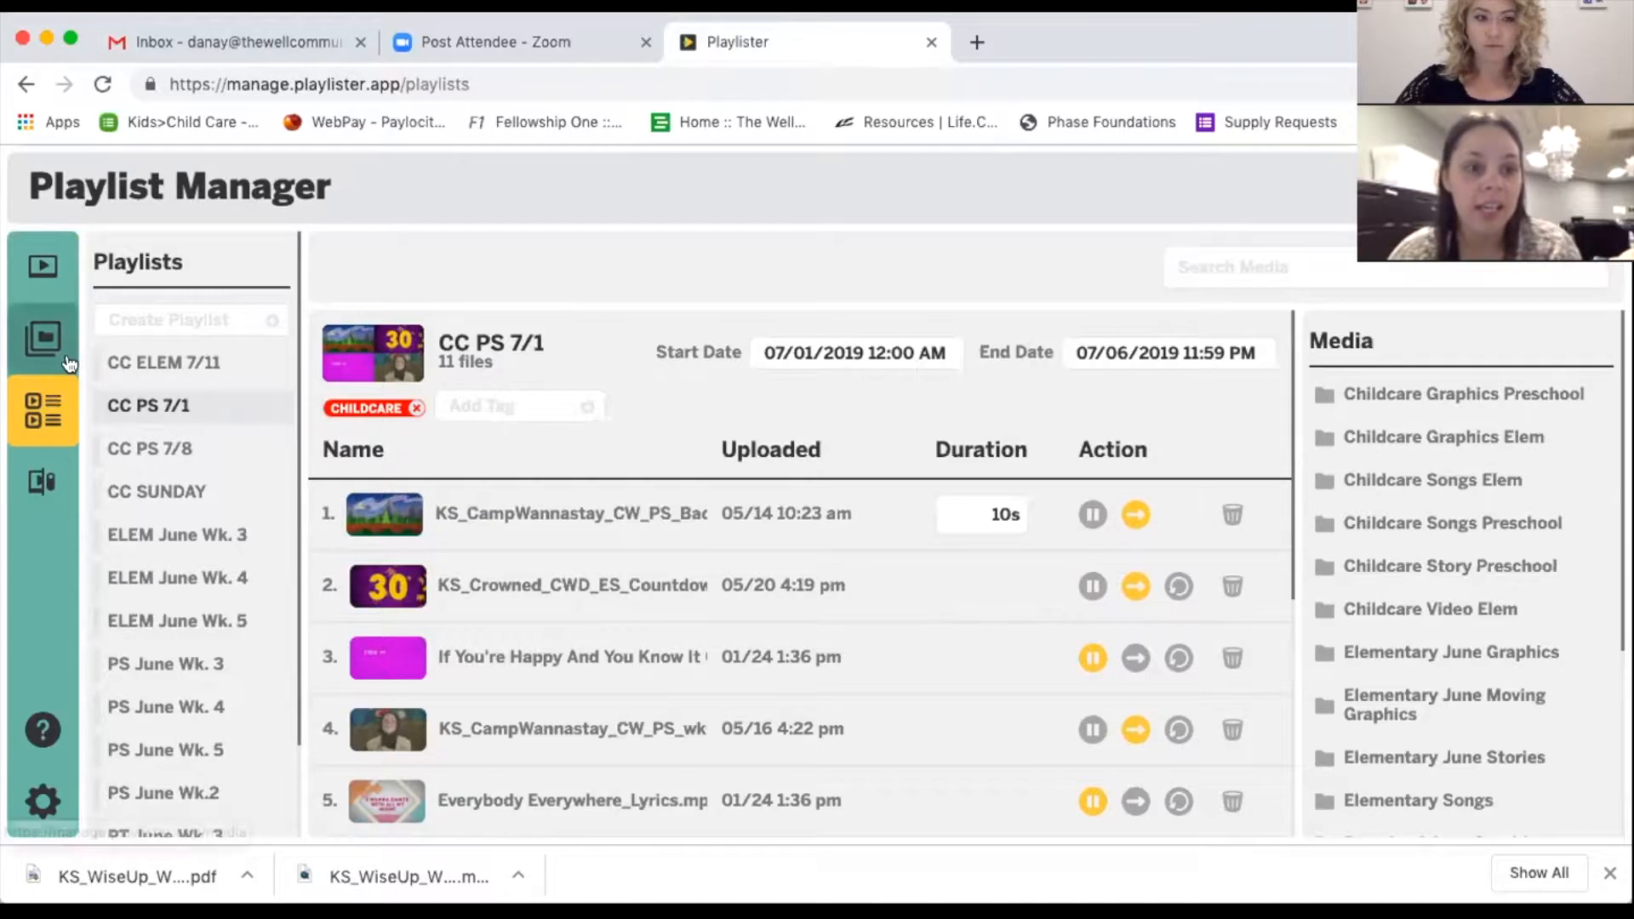
Glance at the media libraries, then return to the playlists.
{"action": "left_click", "coordinate": [43, 339]}
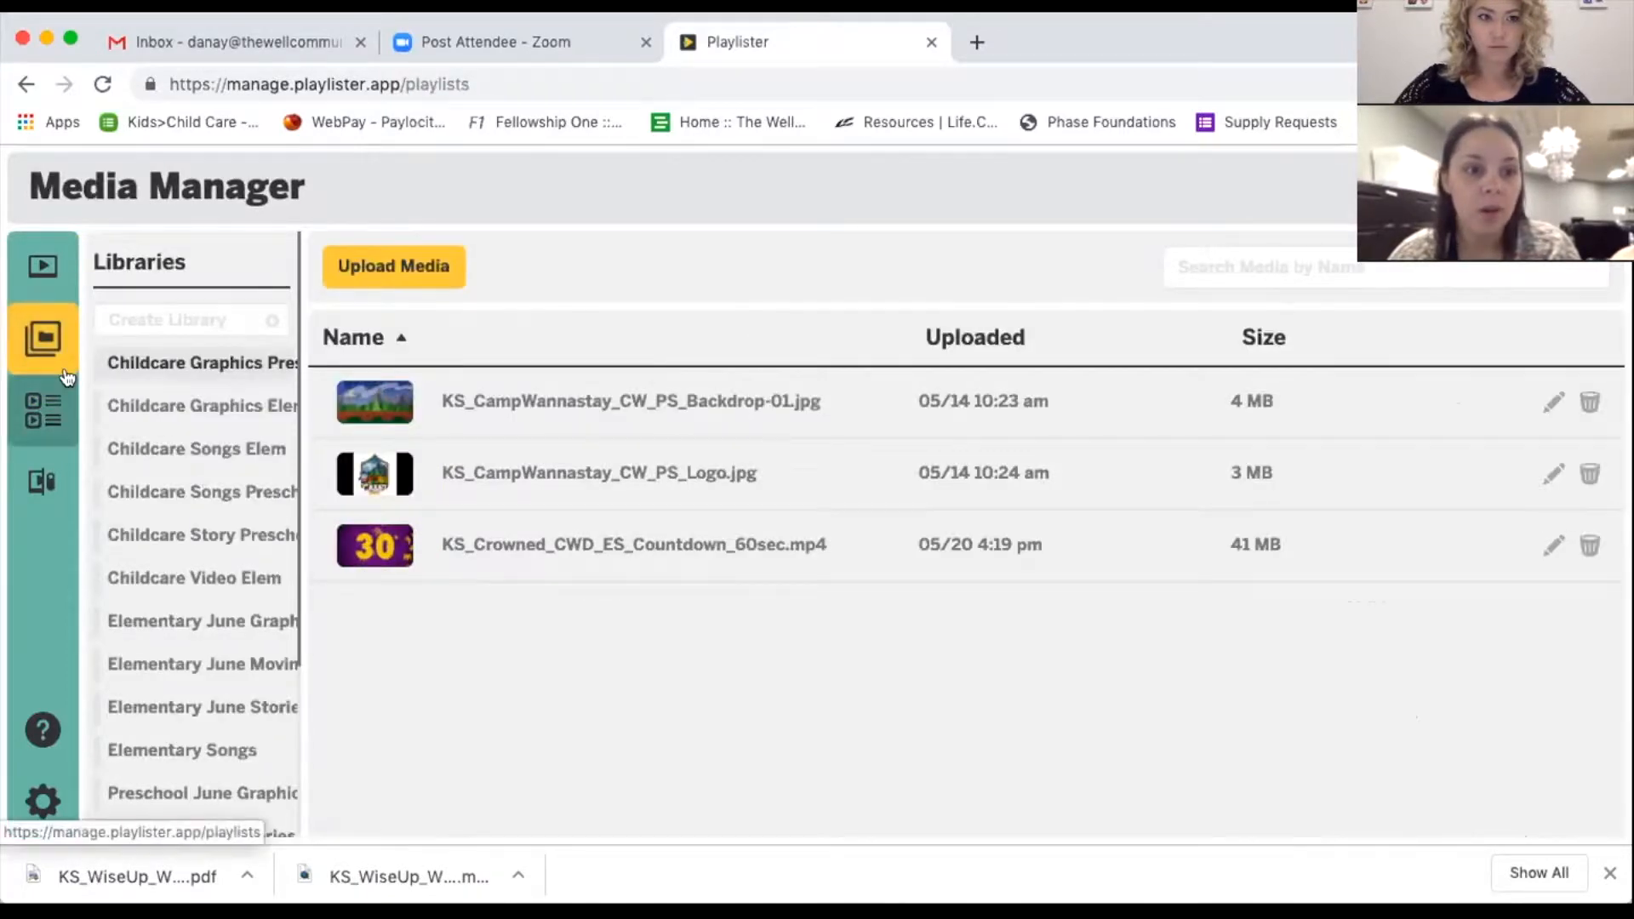
{"action": "left_click", "coordinate": [43, 407]}
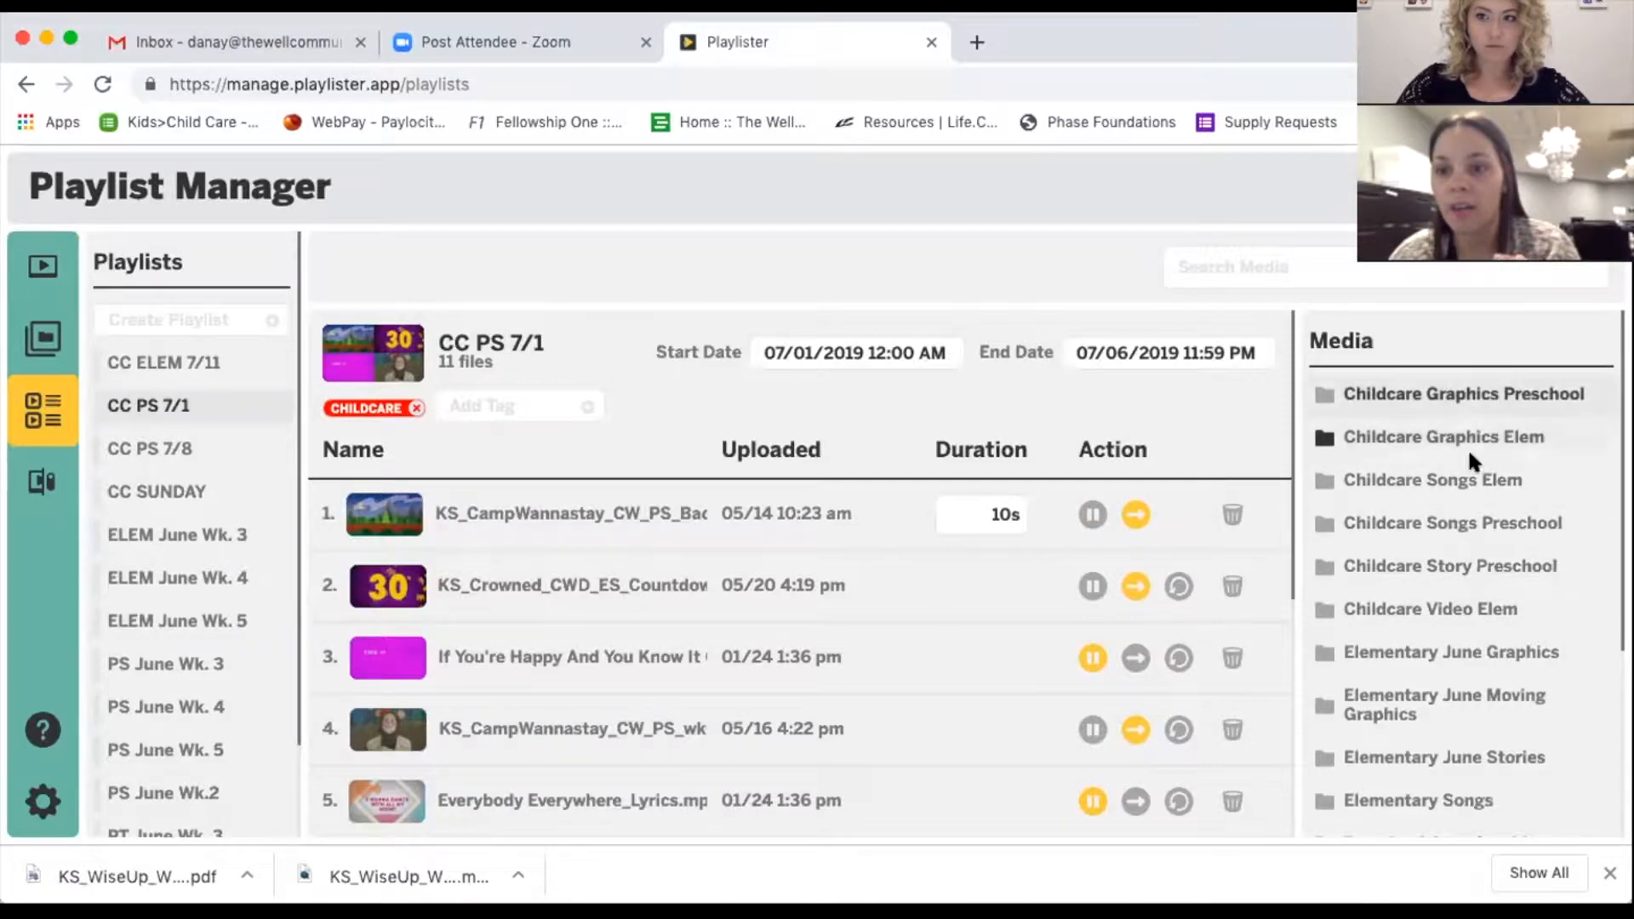
{"action": "left_click", "coordinate": [1430, 609]}
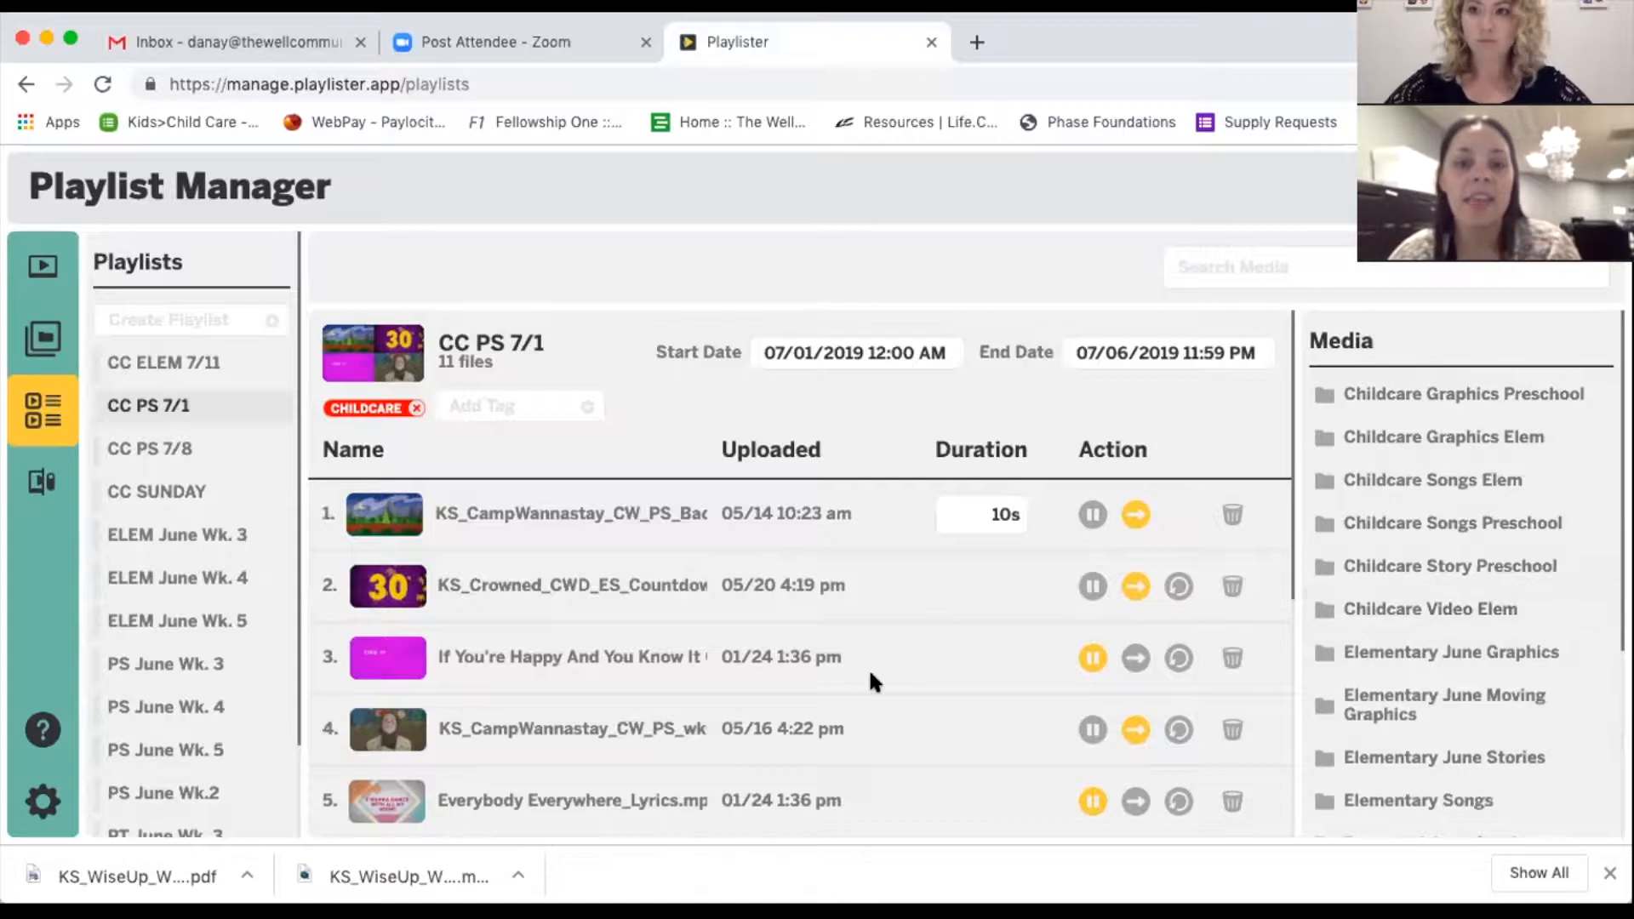
{"action": "scroll", "scroll_direction": "down", "scroll_amount": 3}
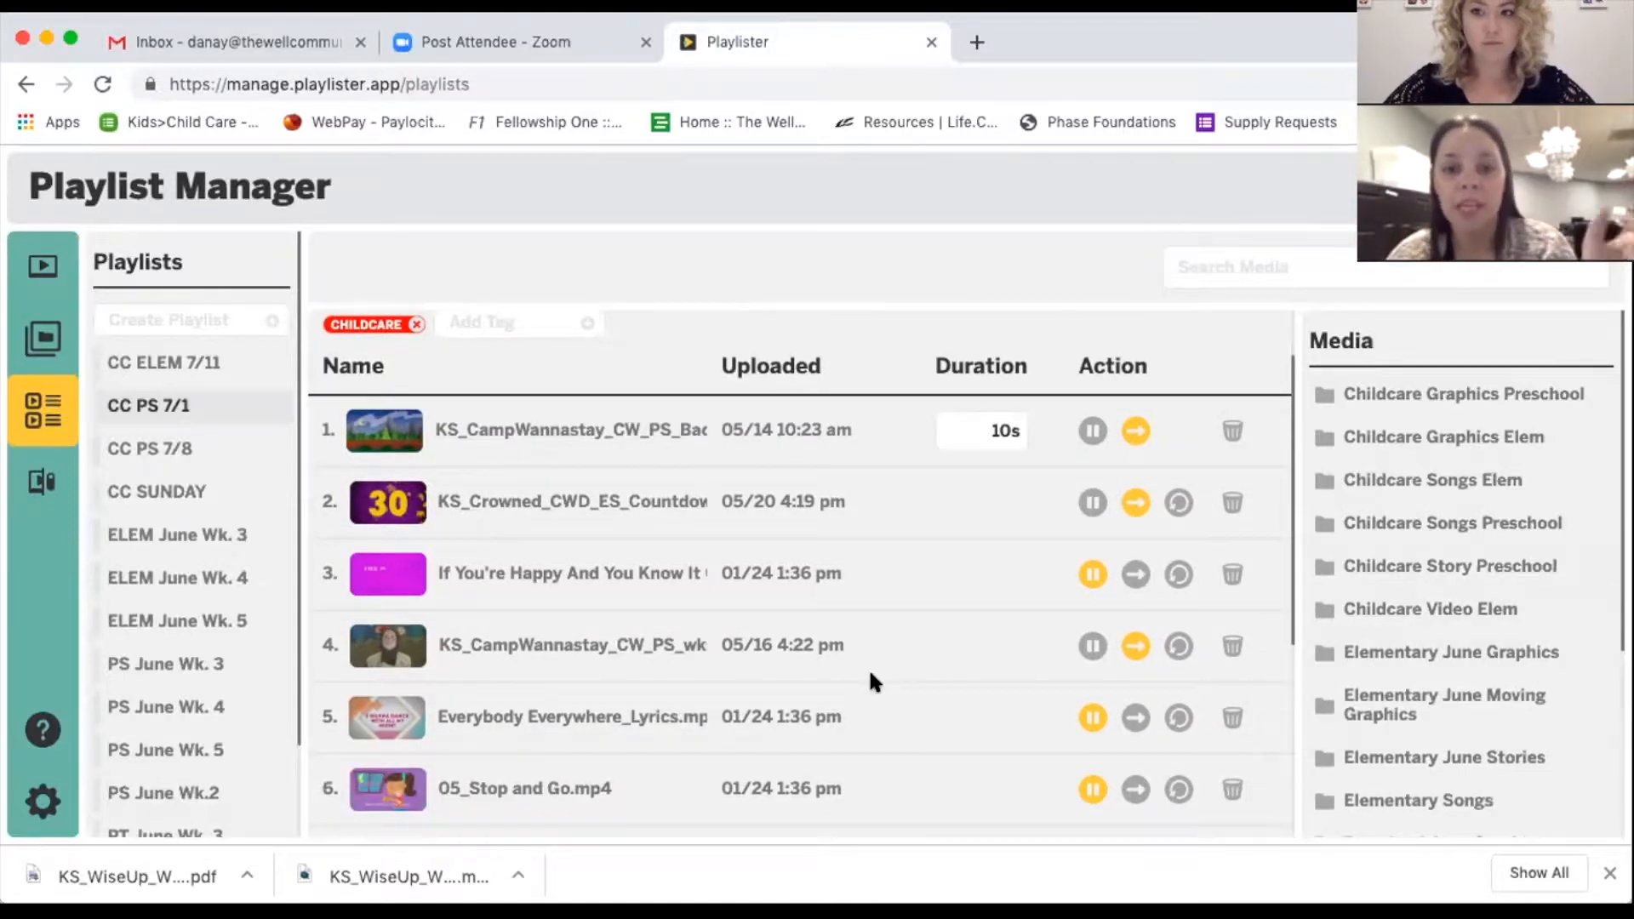
{"action": "scroll", "scroll_direction": "down", "scroll_amount": 3}
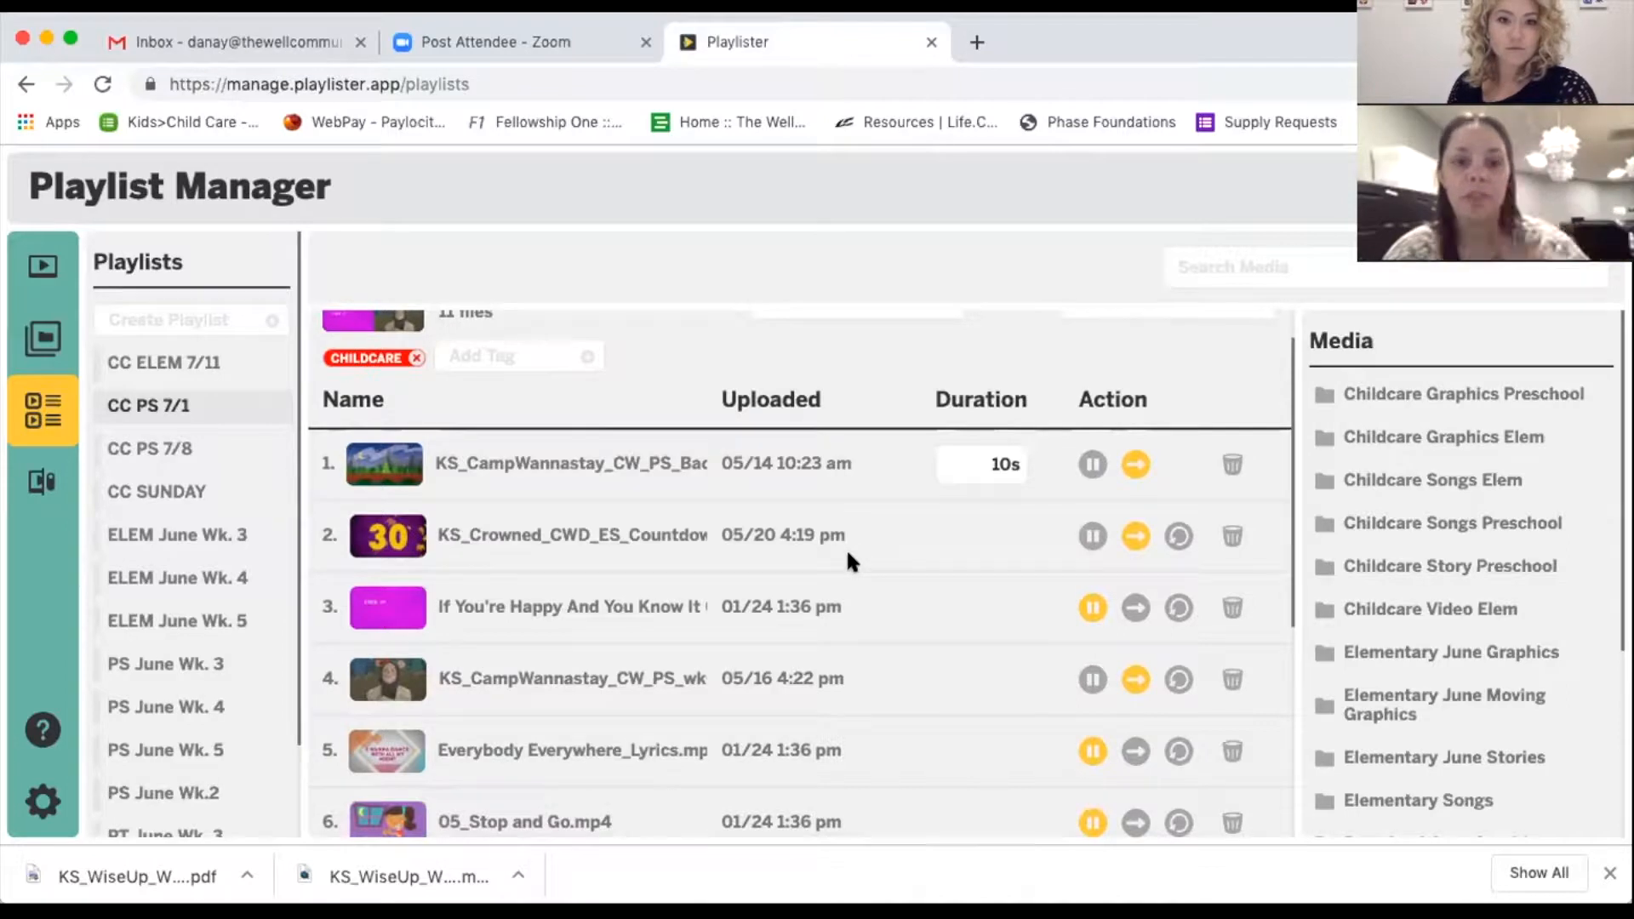
{"action": "mouse_move", "coordinate": [900, 662]}
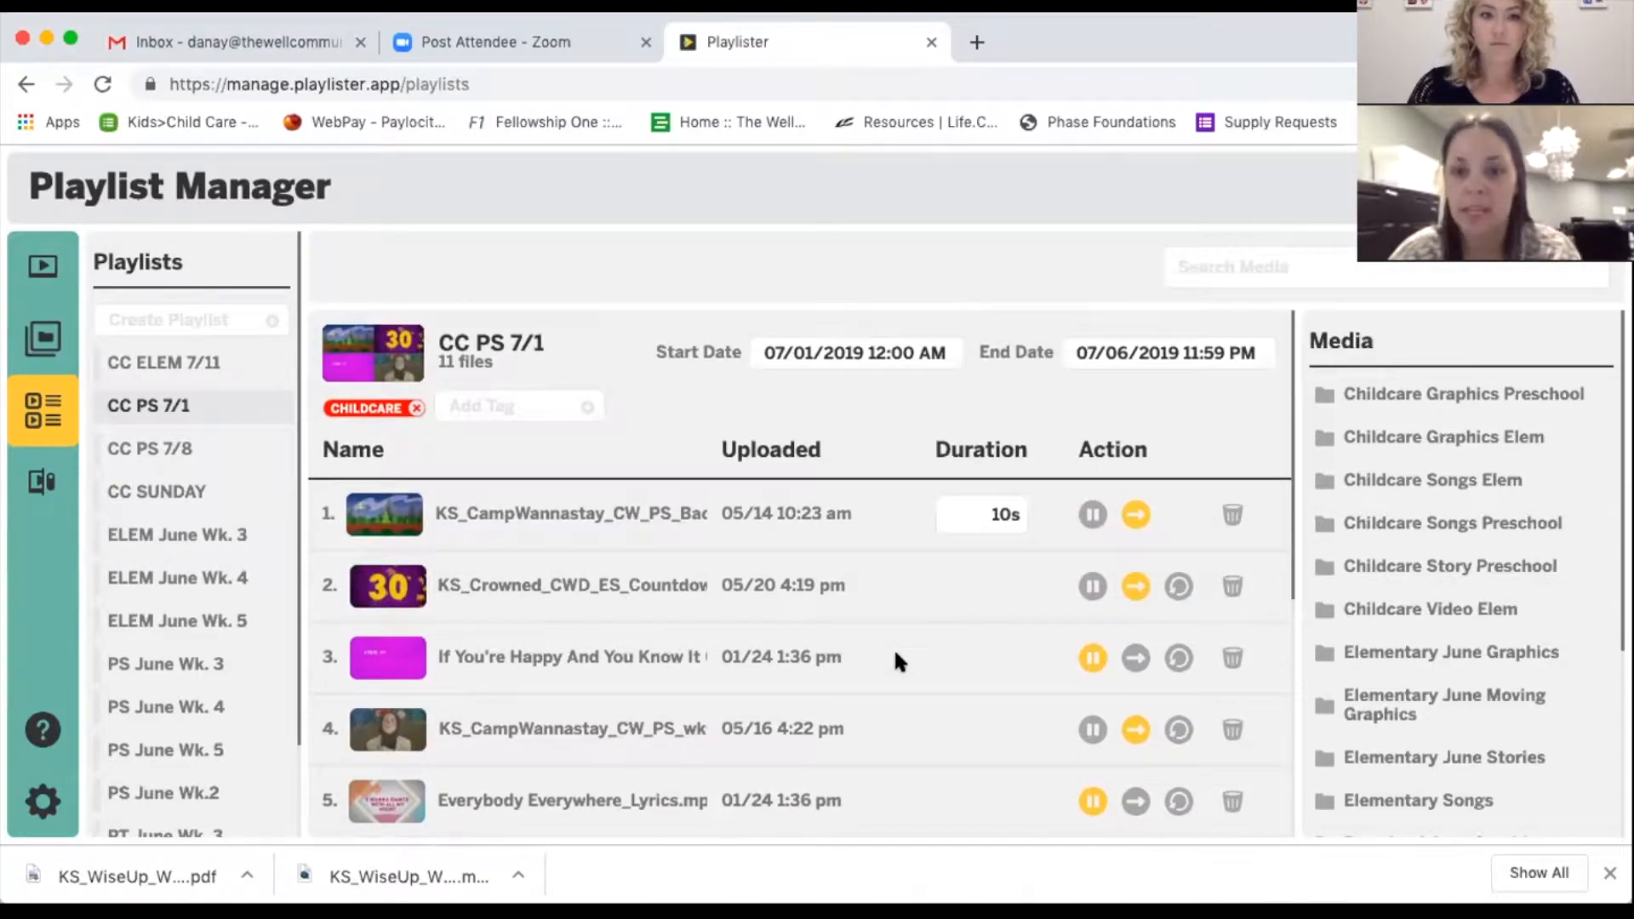
{"action": "scroll", "scroll_direction": "down", "scroll_amount": 3}
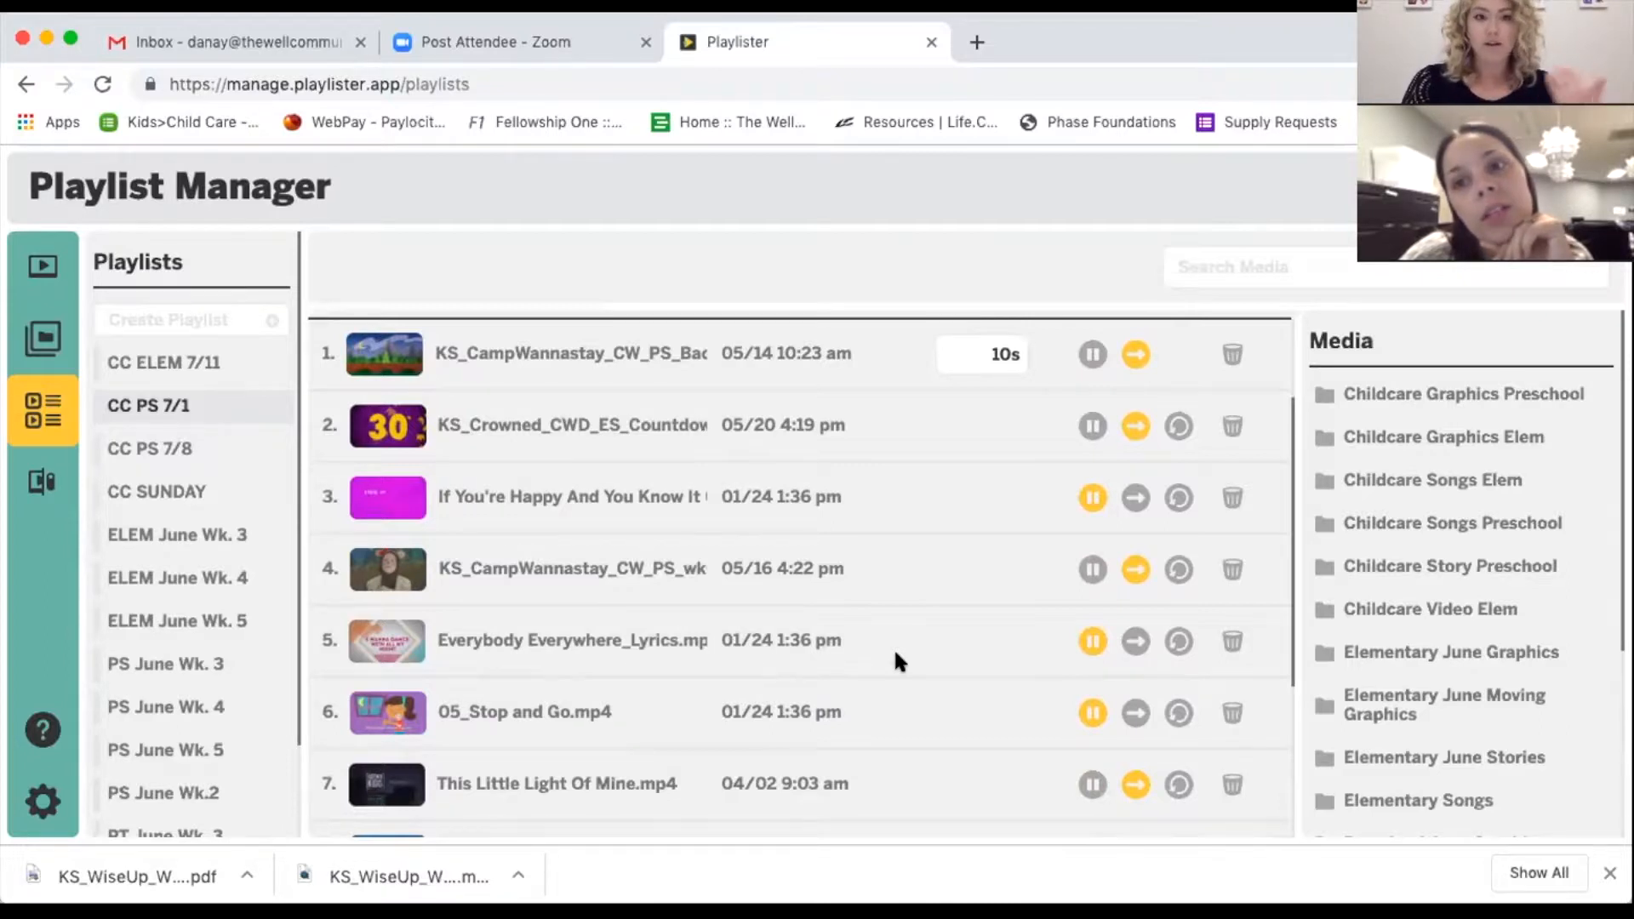
{"action": "mouse_move", "coordinate": [902, 595]}
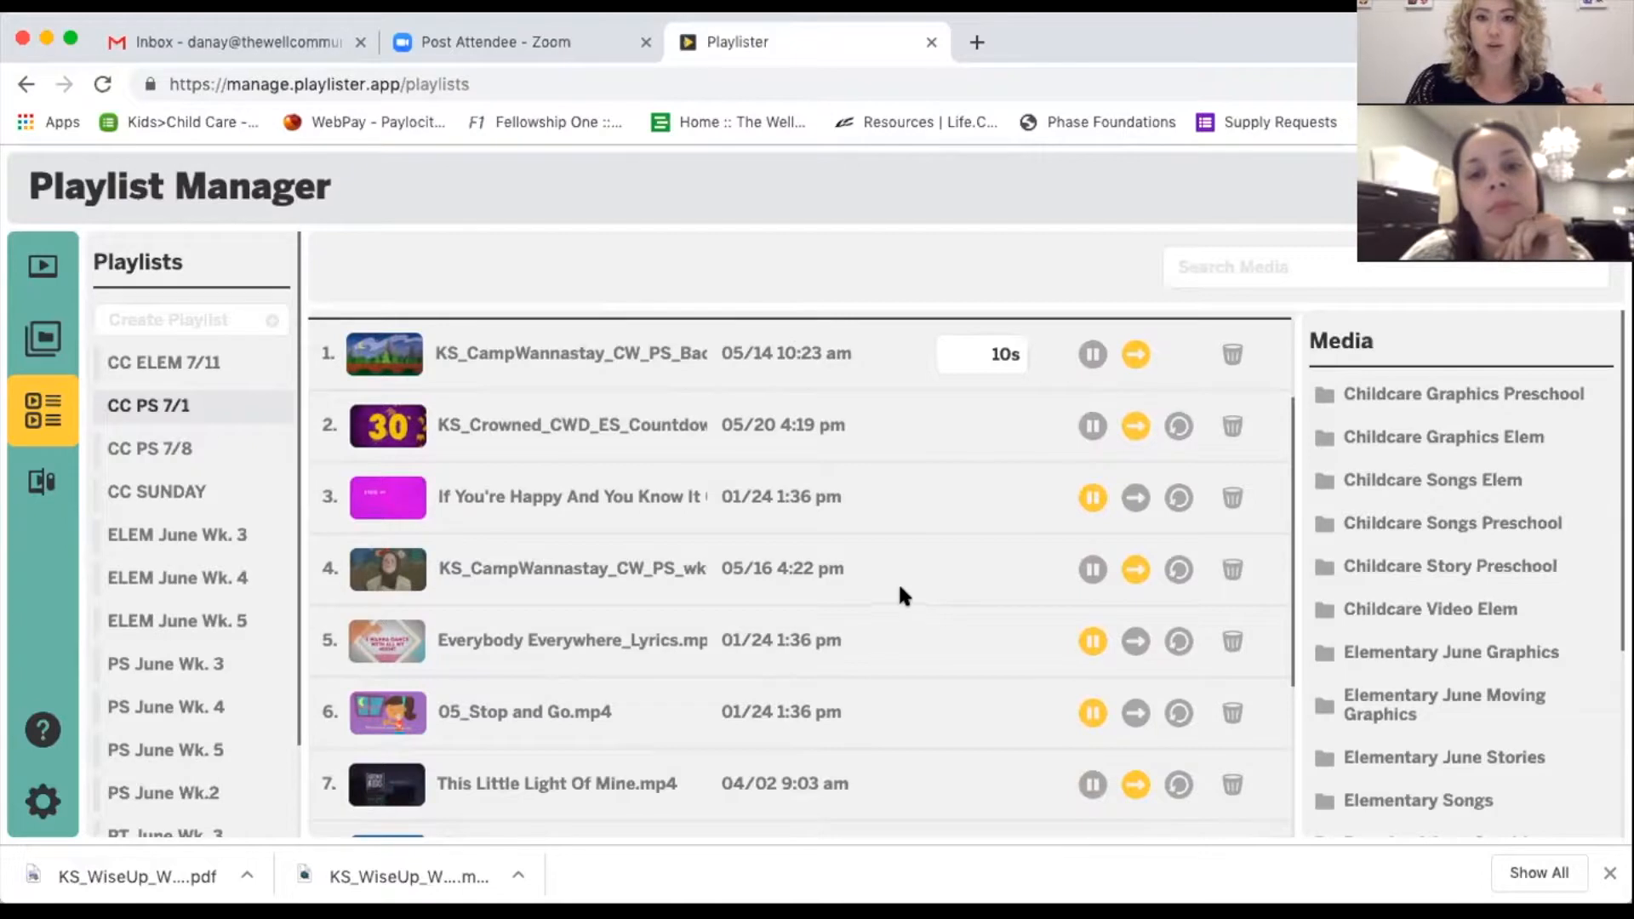
{"action": "scroll", "scroll_direction": "down", "scroll_amount": 3}
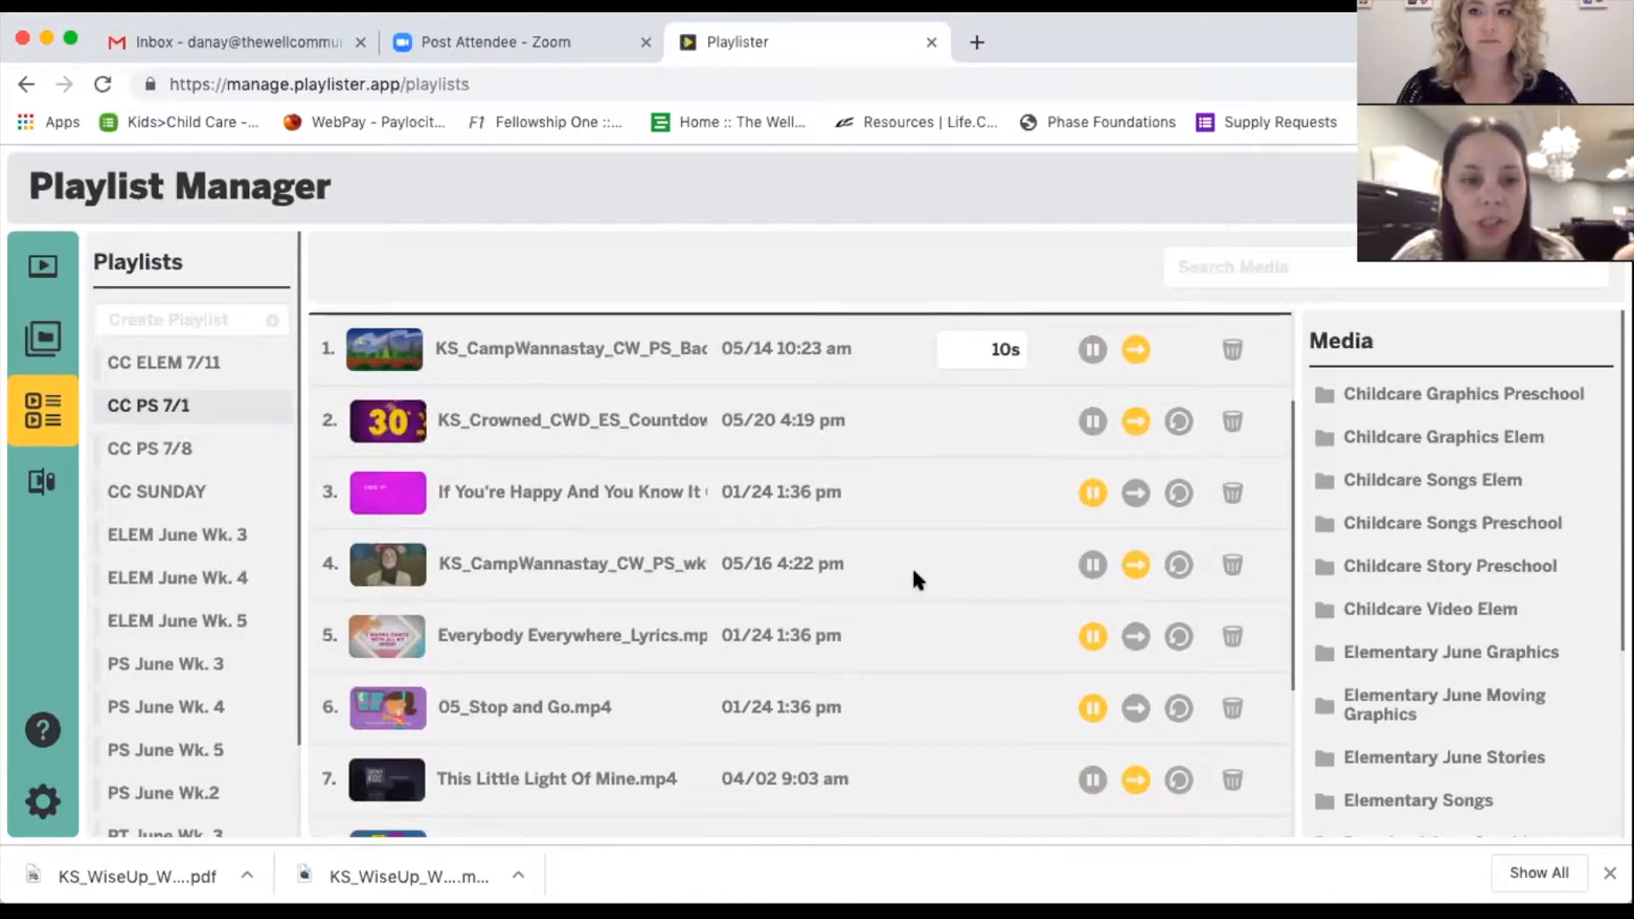
{"action": "scroll", "scroll_direction": "down", "scroll_amount": 3}
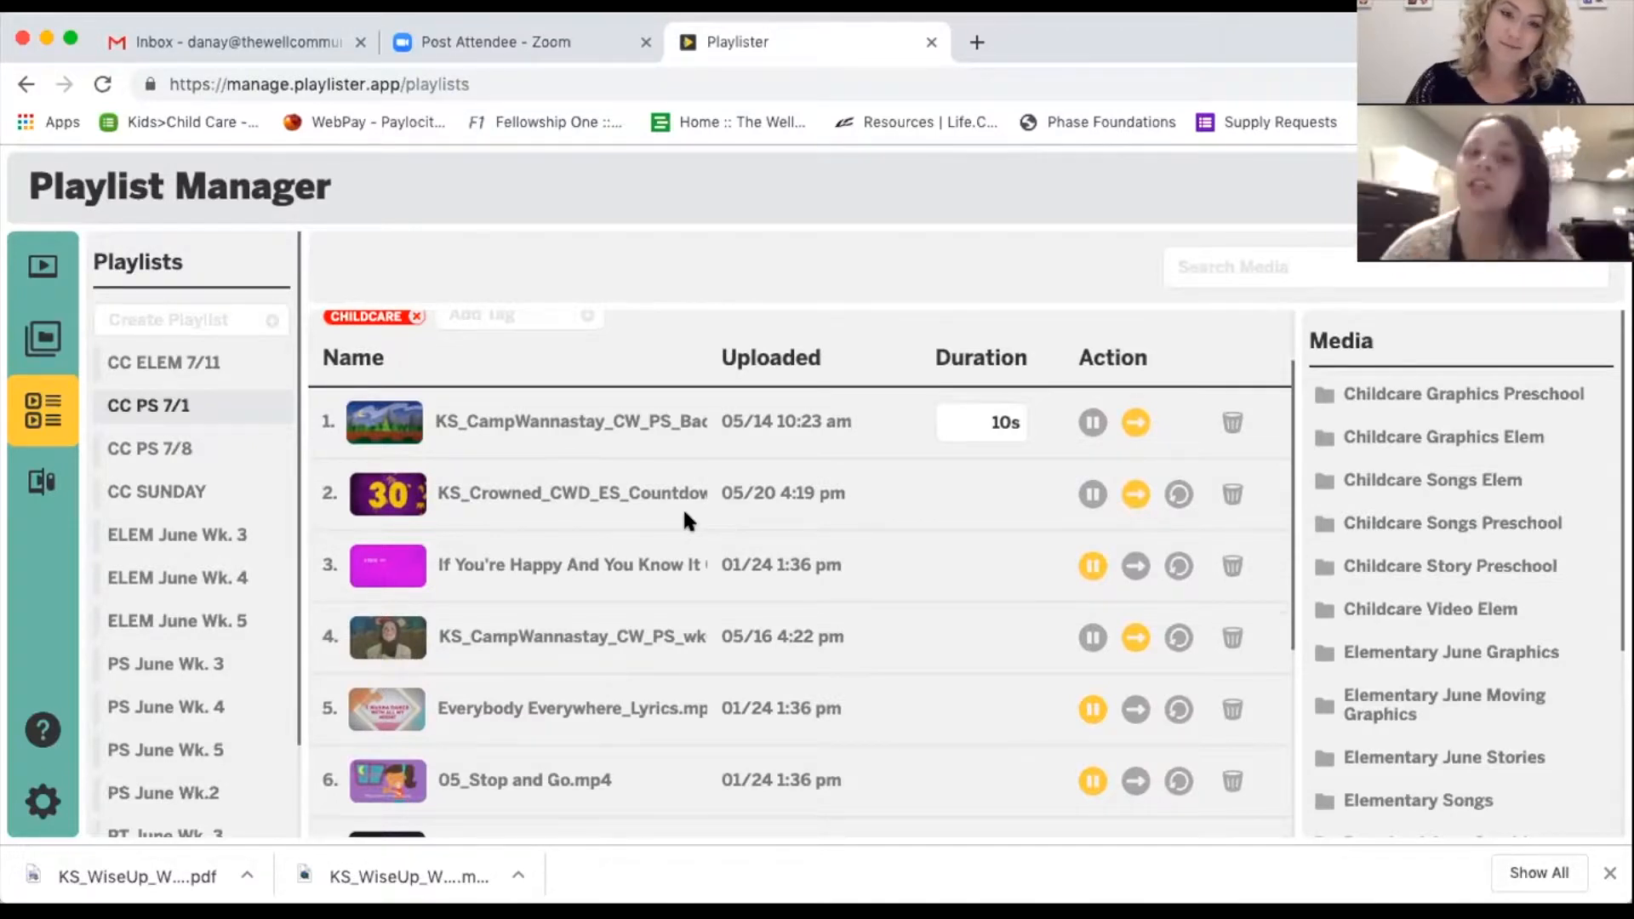
{"action": "scroll", "scroll_direction": "down", "scroll_amount": 3}
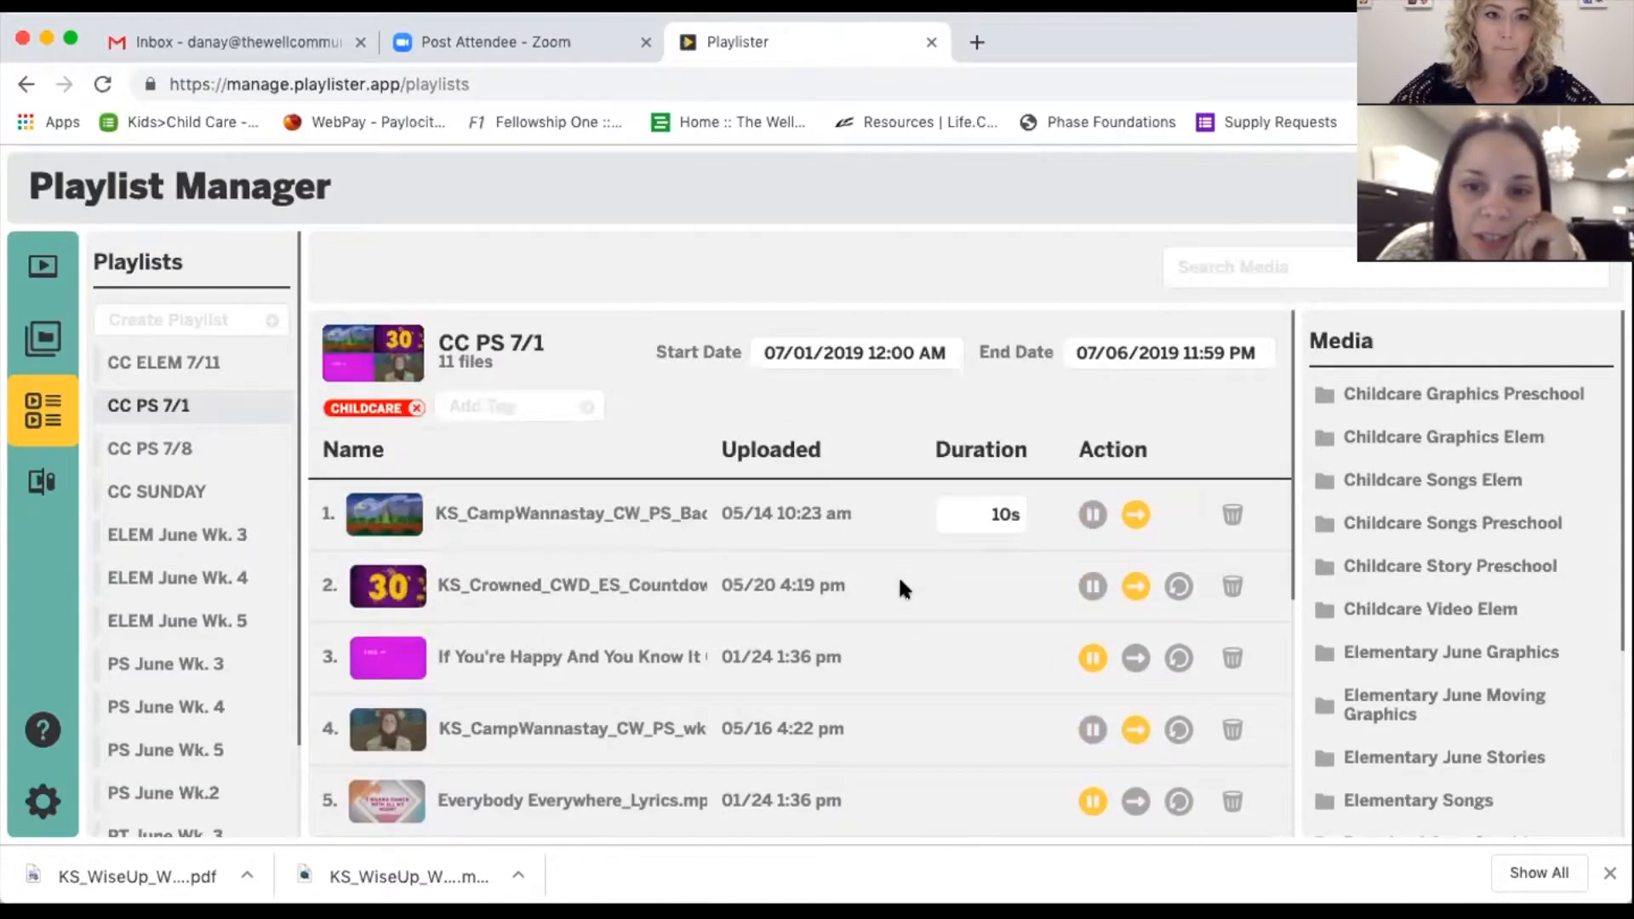
{"action": "scroll", "scroll_direction": "down", "scroll_amount": 3}
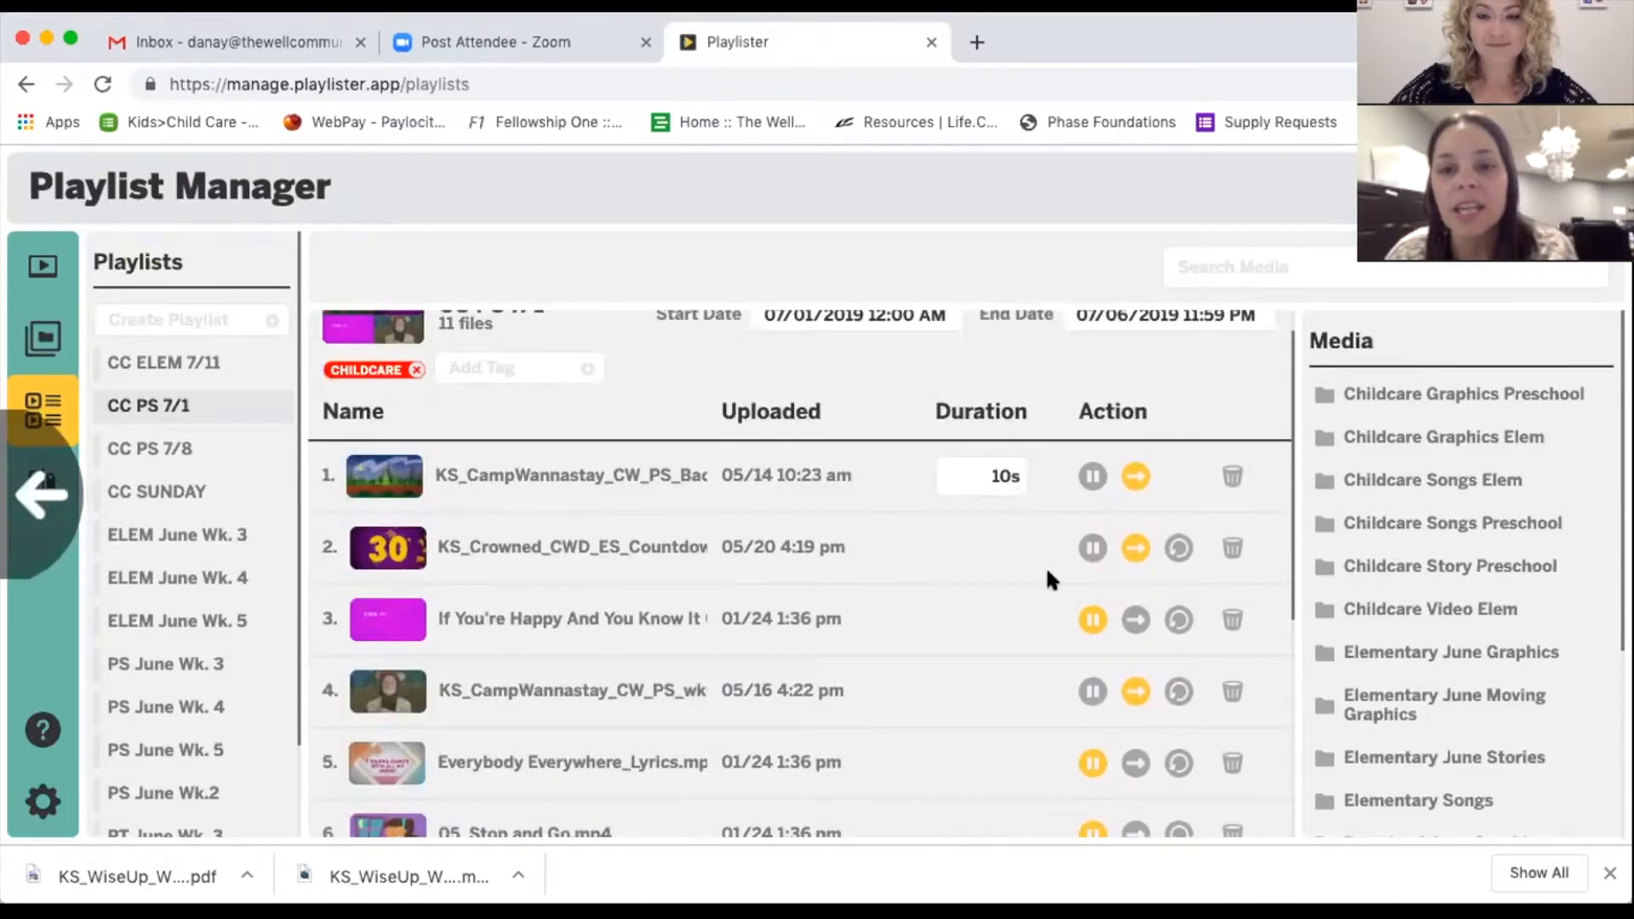
{"action": "scroll", "scroll_direction": "down", "scroll_amount": 3}
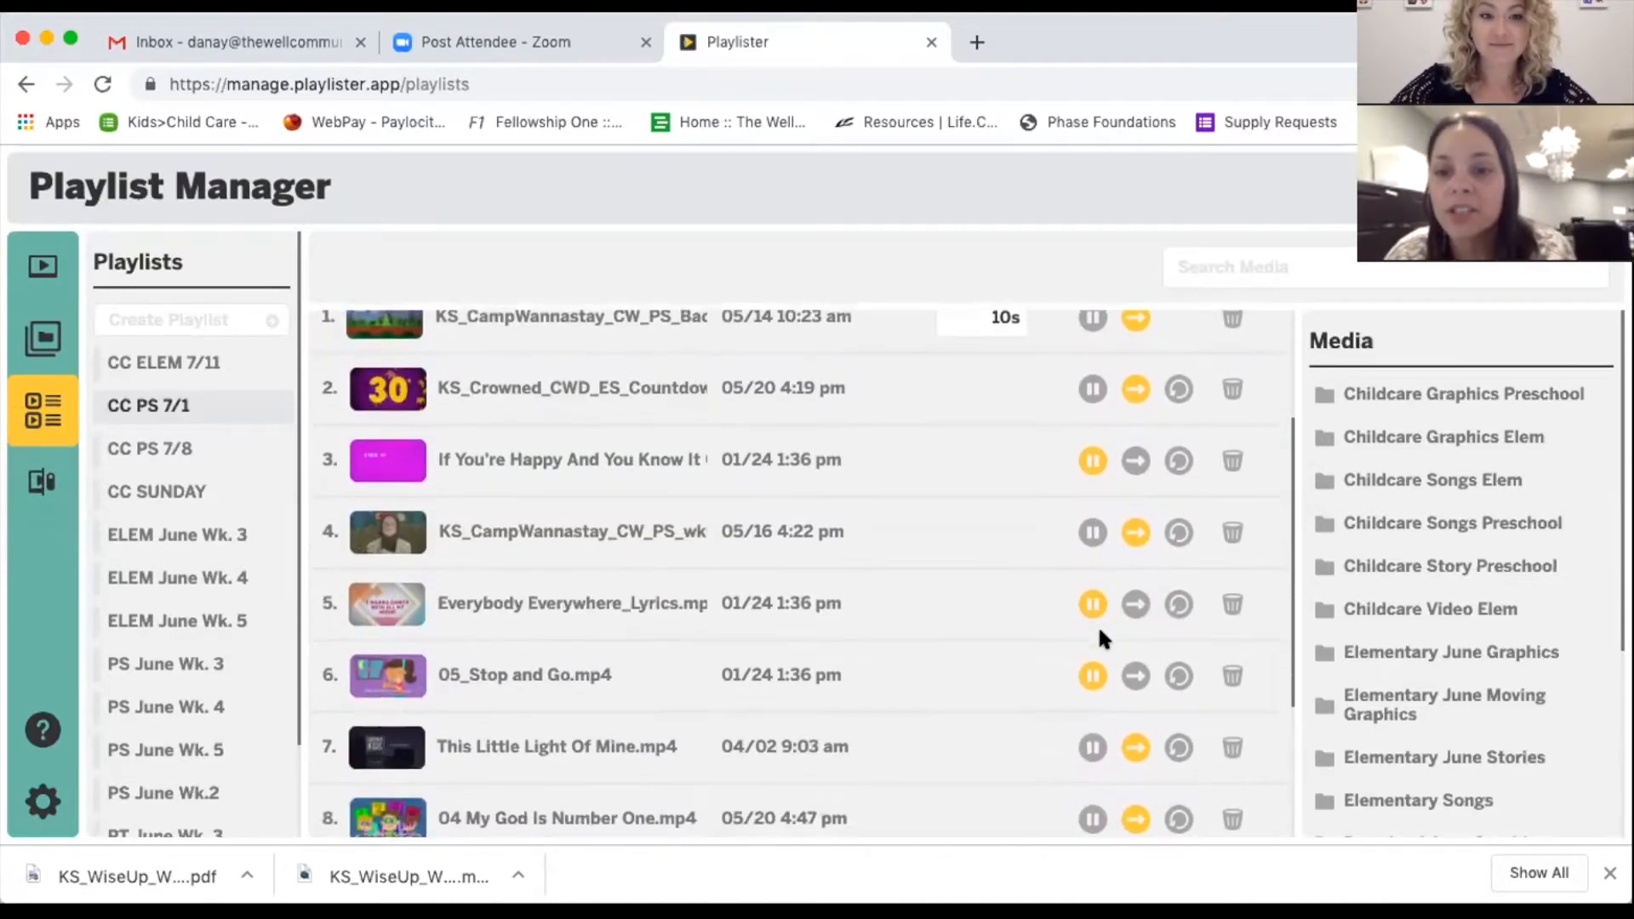
{"action": "scroll", "scroll_direction": "down", "scroll_amount": 3}
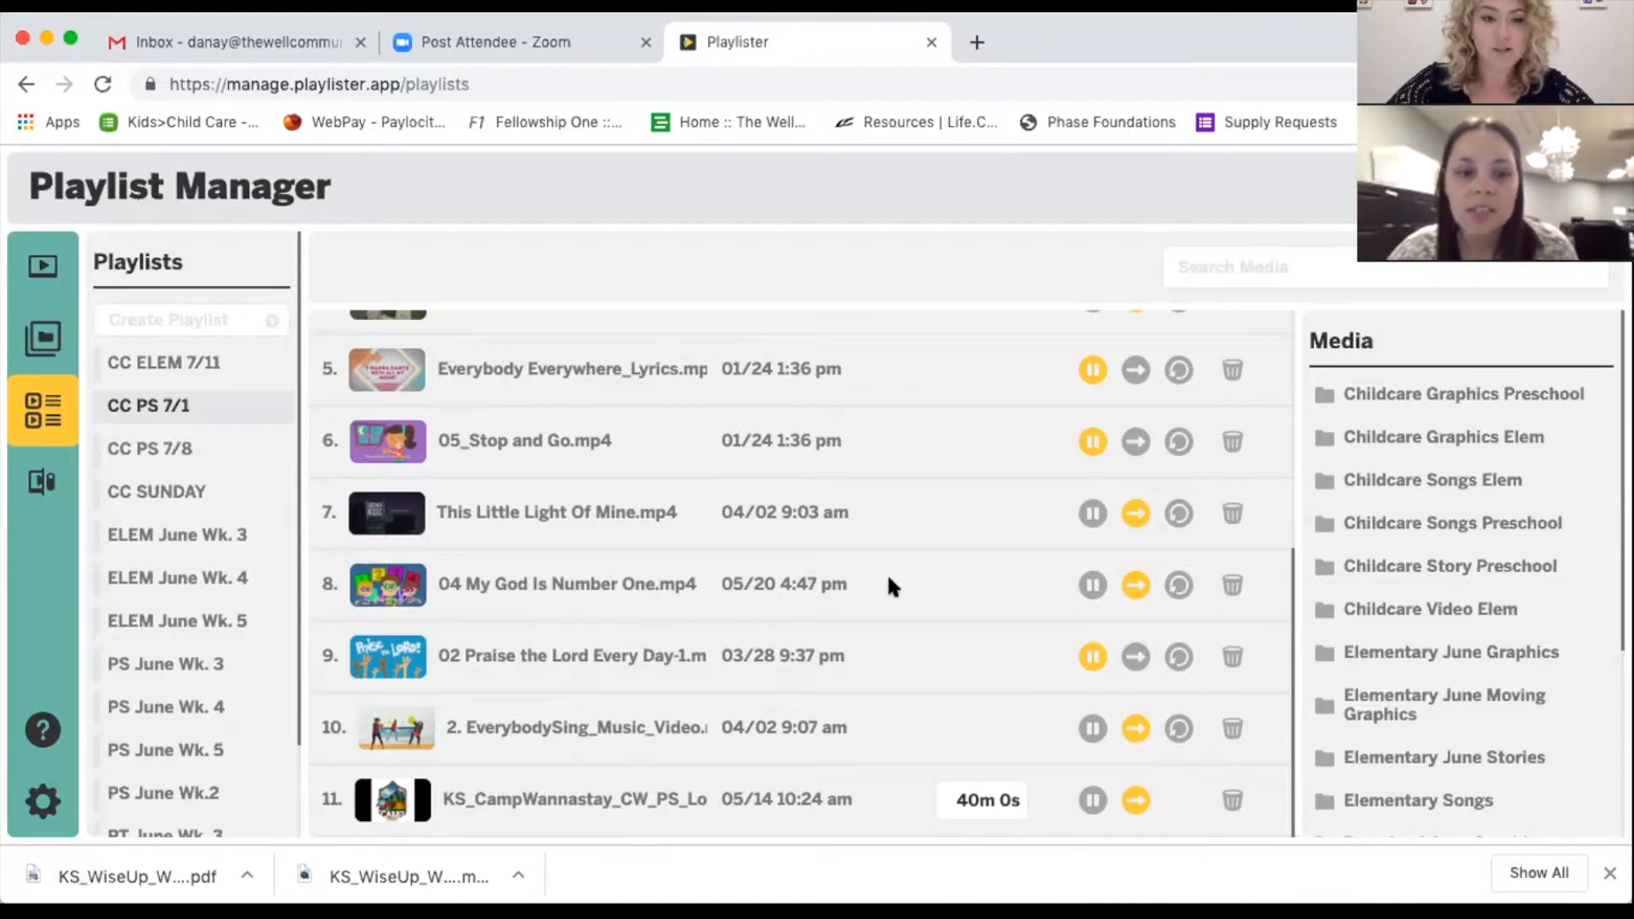
{"action": "mouse_move", "coordinate": [930, 654]}
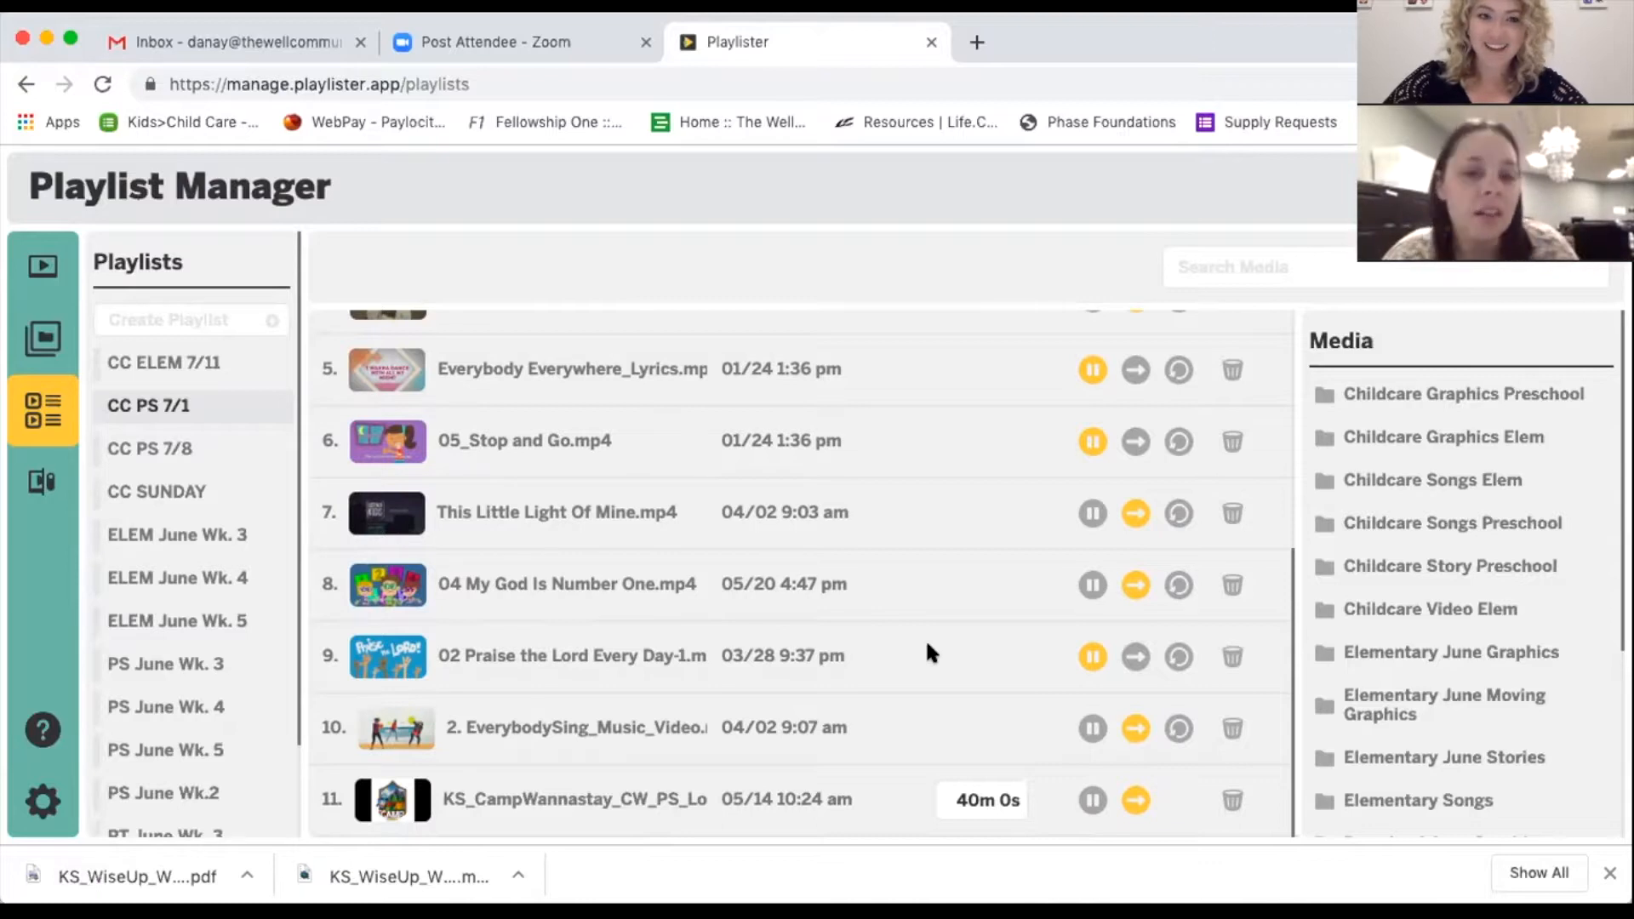
{"action": "mouse_move", "coordinate": [966, 613]}
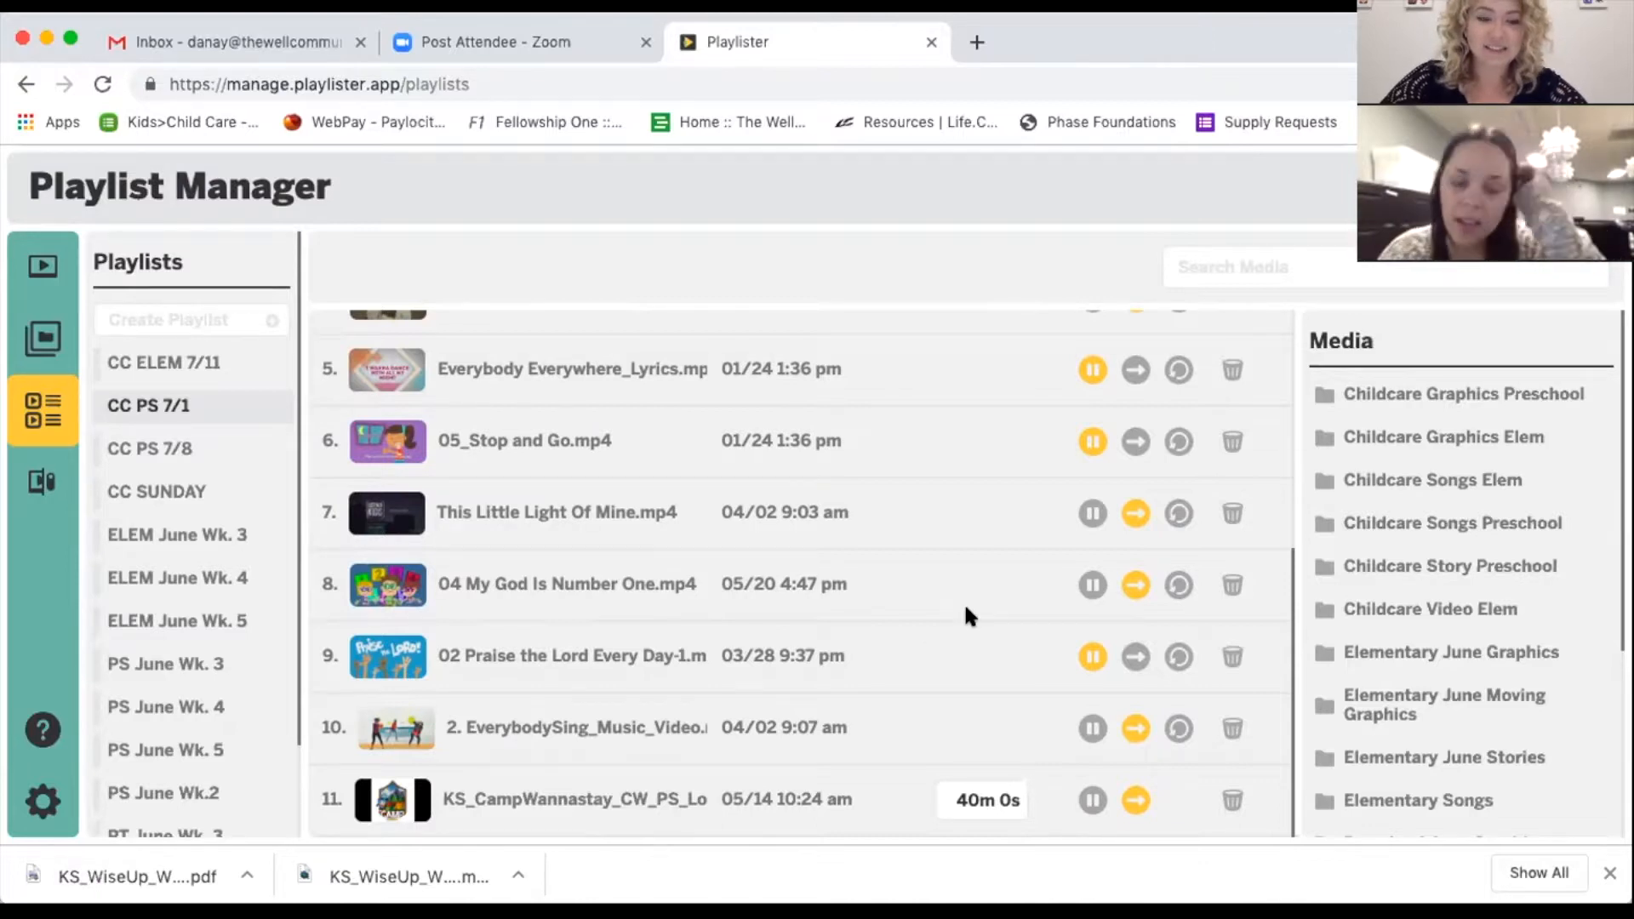